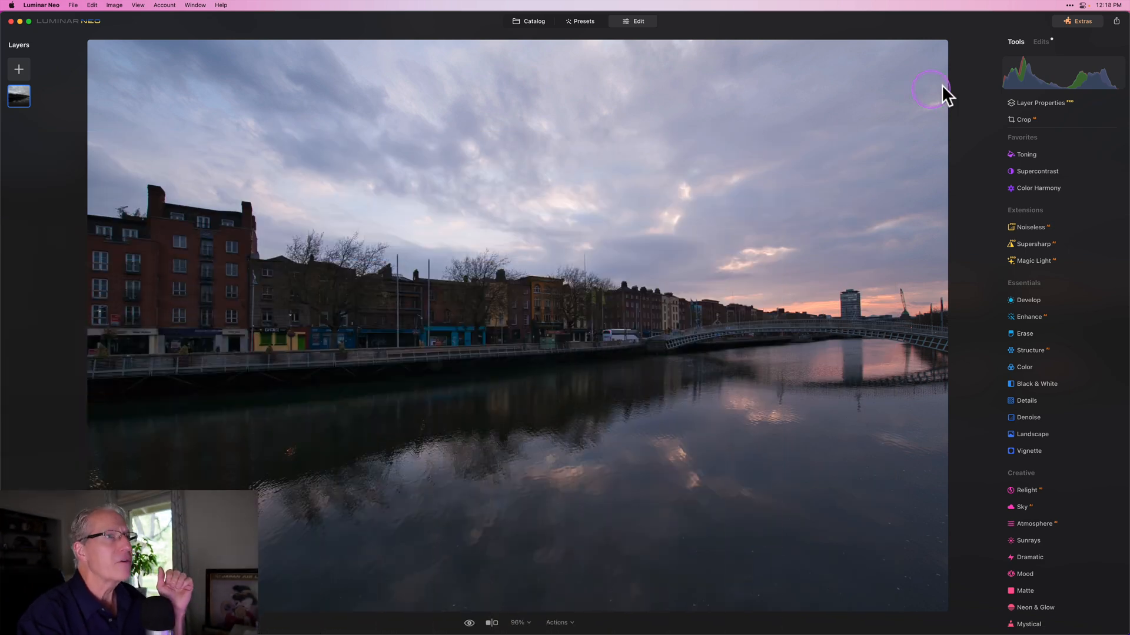
- Compare with the original photo, then preview Develop's Mask AI subject selections
{"action": "left_click", "coordinate": [469, 623]}
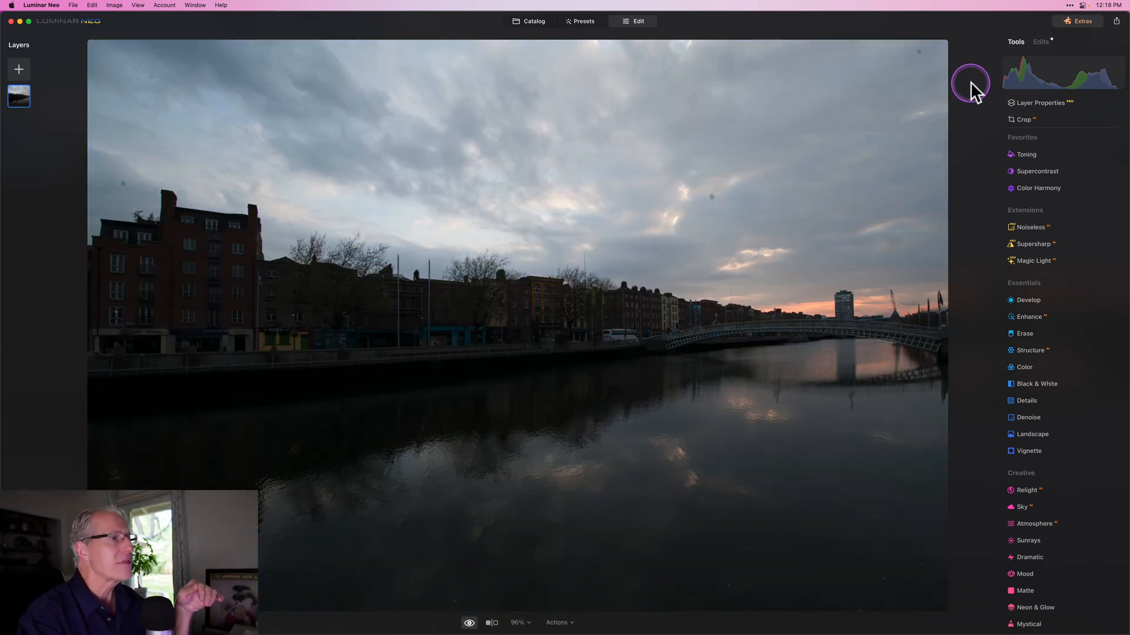
{"action": "mouse_move", "coordinate": [975, 92]}
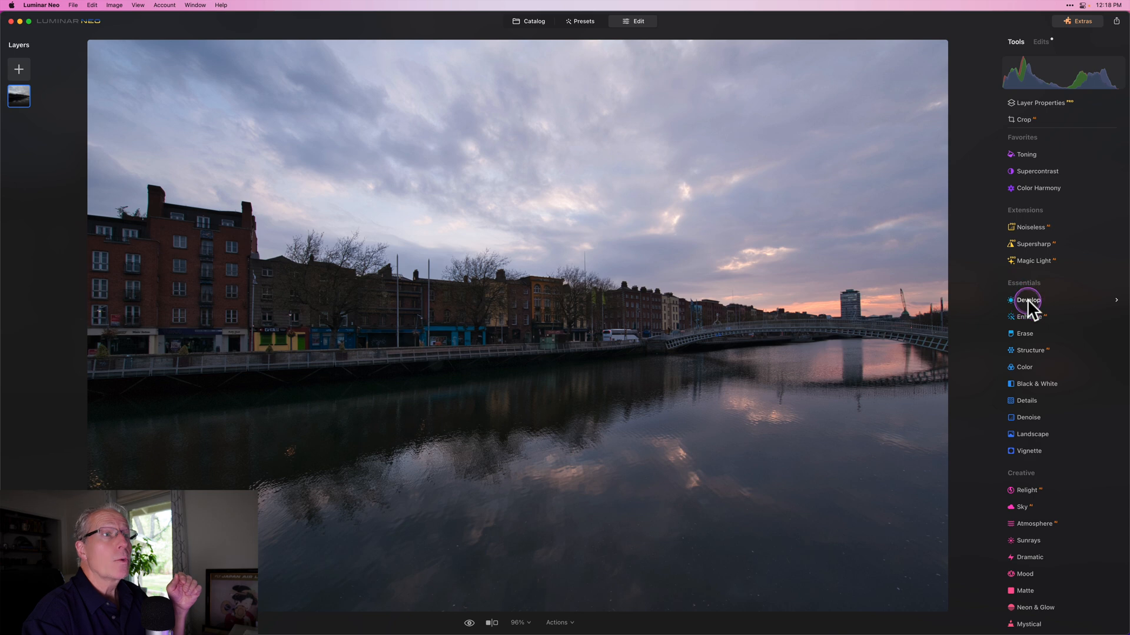
{"action": "left_click", "coordinate": [1028, 301]}
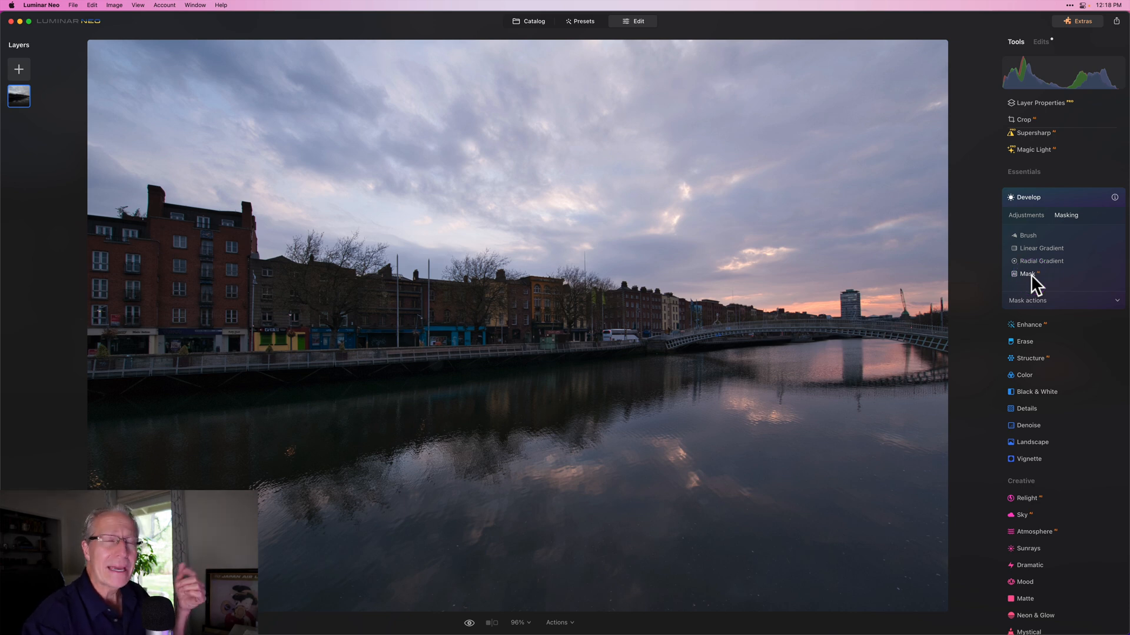
{"action": "left_click", "coordinate": [1026, 274]}
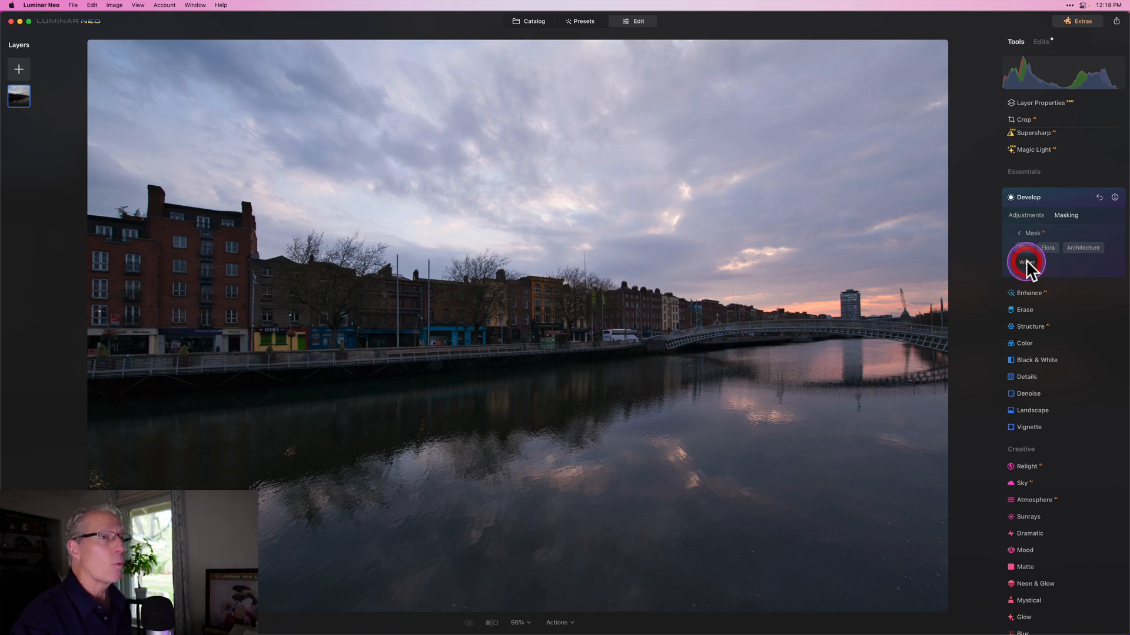
{"action": "left_click", "coordinate": [1026, 261]}
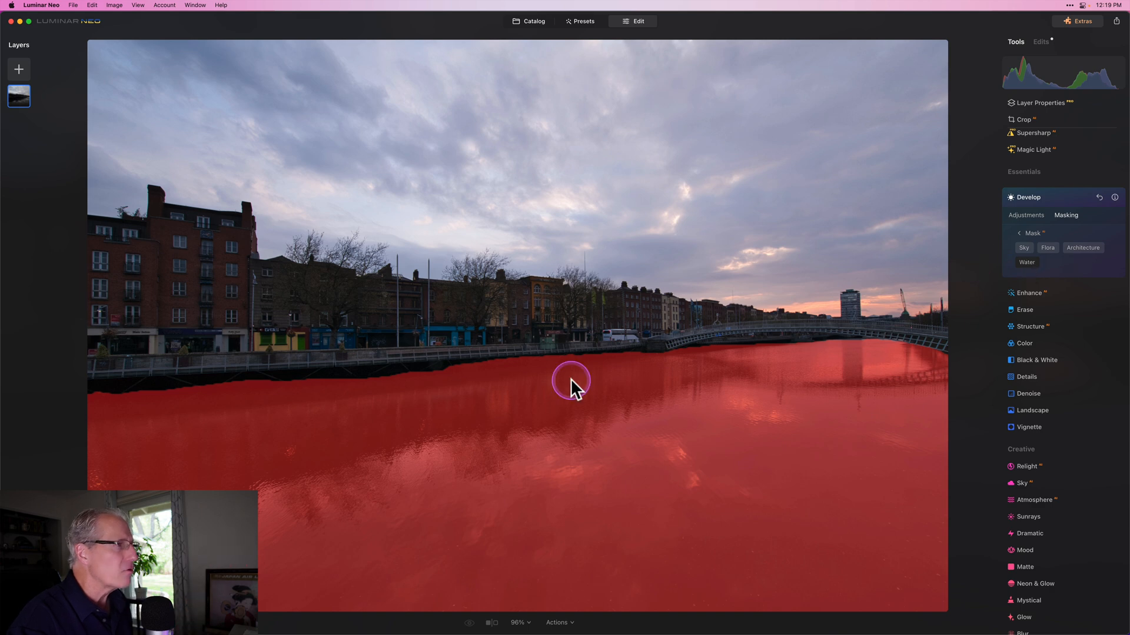
{"action": "mouse_move", "coordinate": [867, 378]}
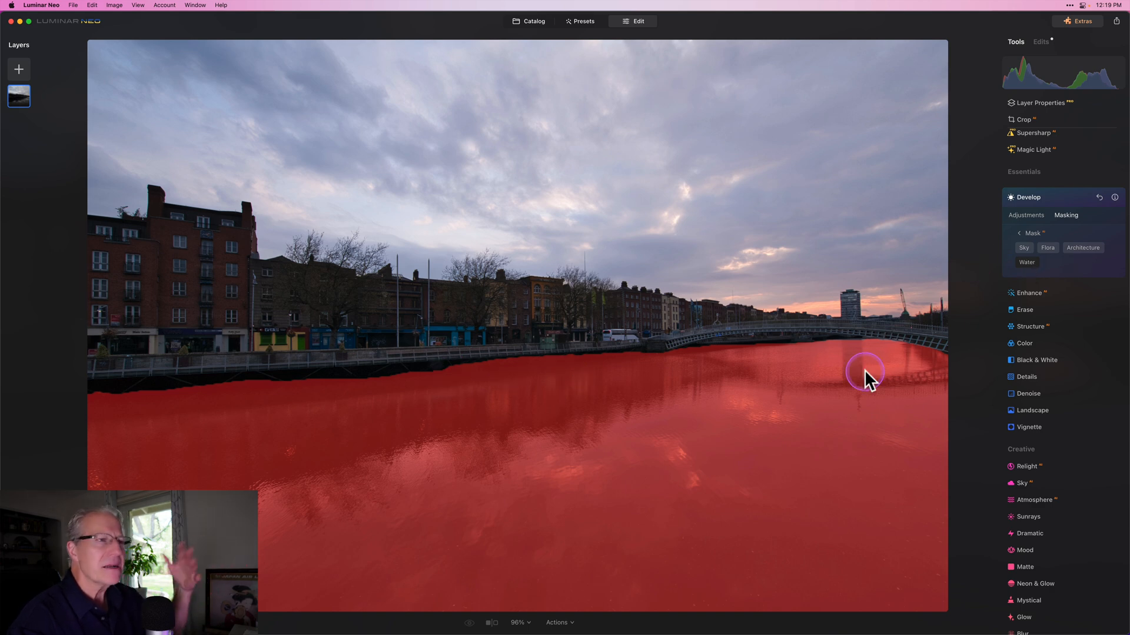
{"action": "mouse_move", "coordinate": [1020, 240]}
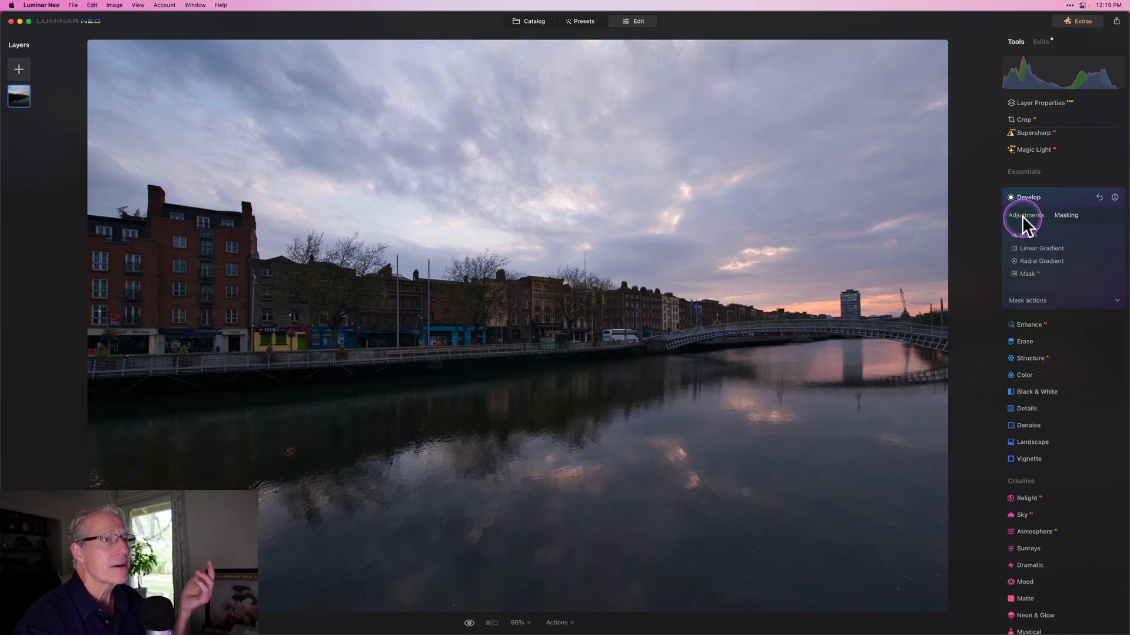
- Show Develop's Light and Color sliders, with Exposure at 0.57
{"action": "left_click", "coordinate": [1026, 215]}
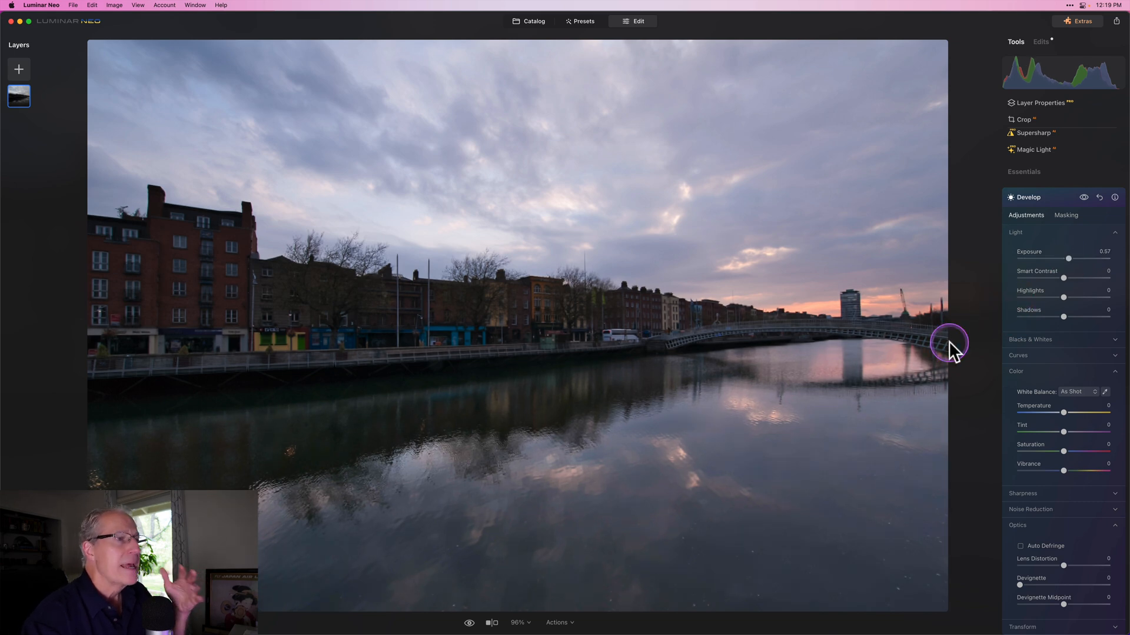
{"action": "mouse_move", "coordinate": [953, 351]}
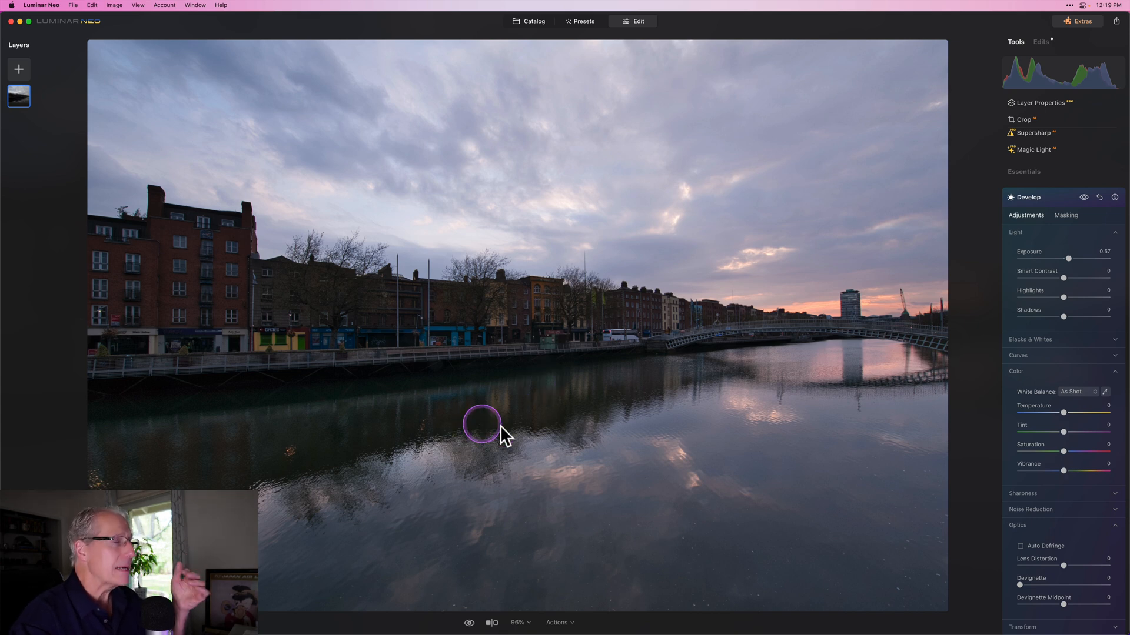
{"action": "mouse_move", "coordinate": [630, 537]}
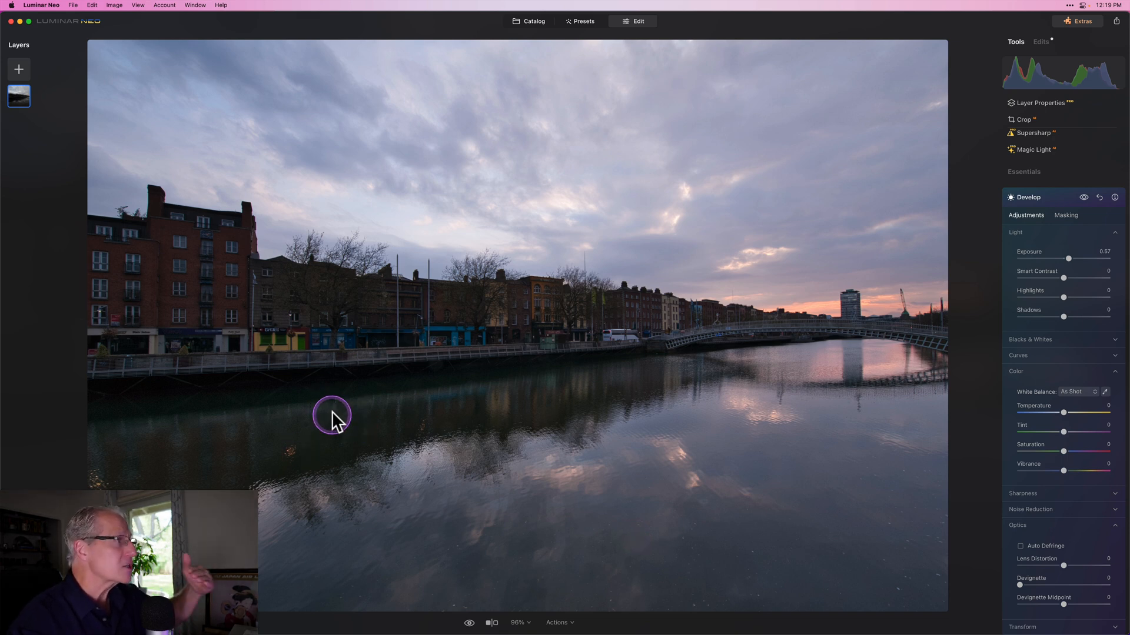
{"action": "mouse_move", "coordinate": [396, 434]}
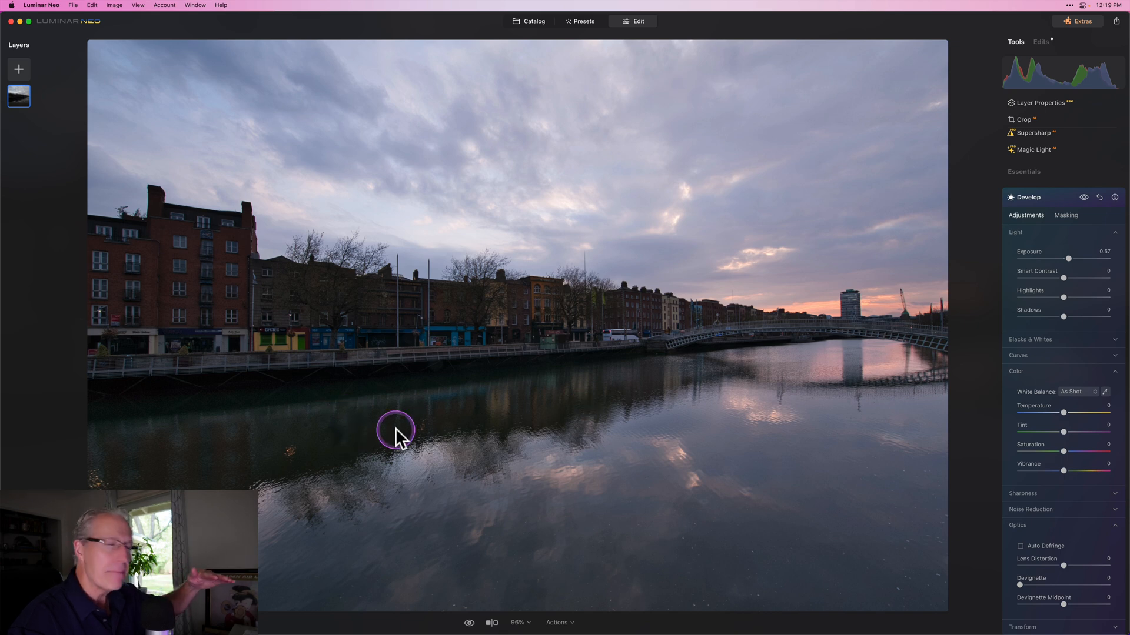
{"action": "mouse_move", "coordinate": [1088, 306]}
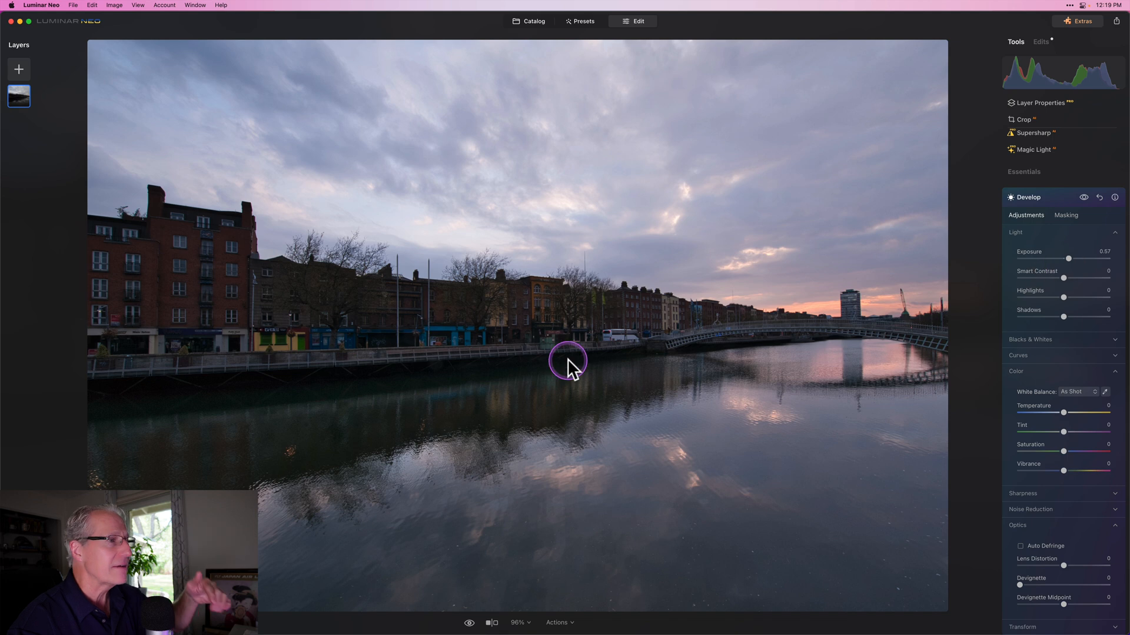
{"action": "mouse_move", "coordinate": [568, 401]}
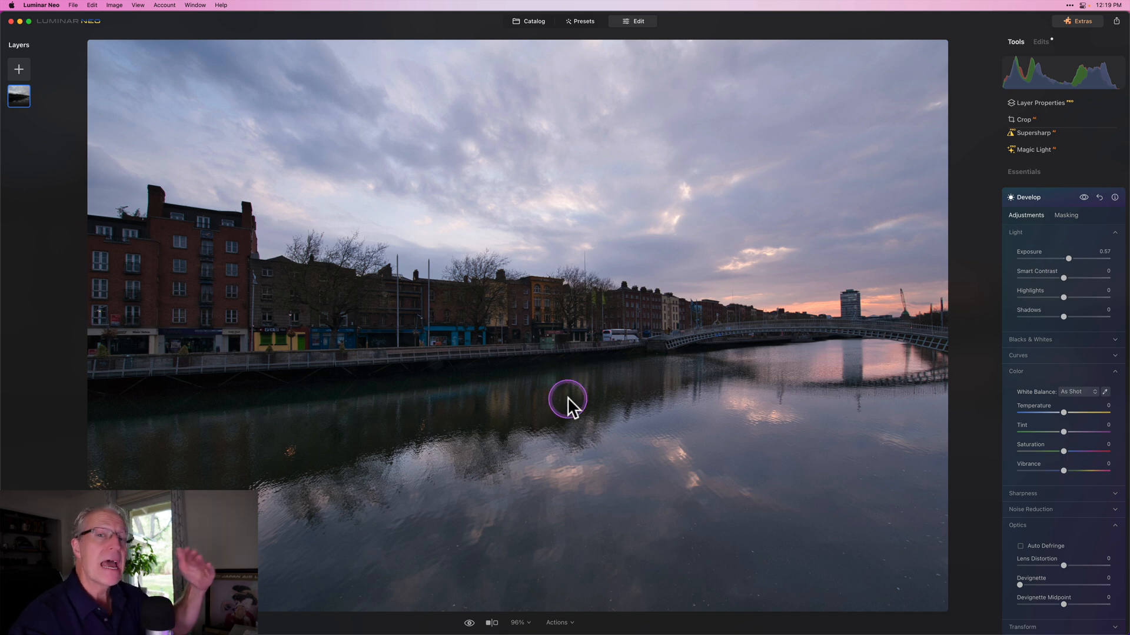
{"action": "mouse_move", "coordinate": [495, 488]}
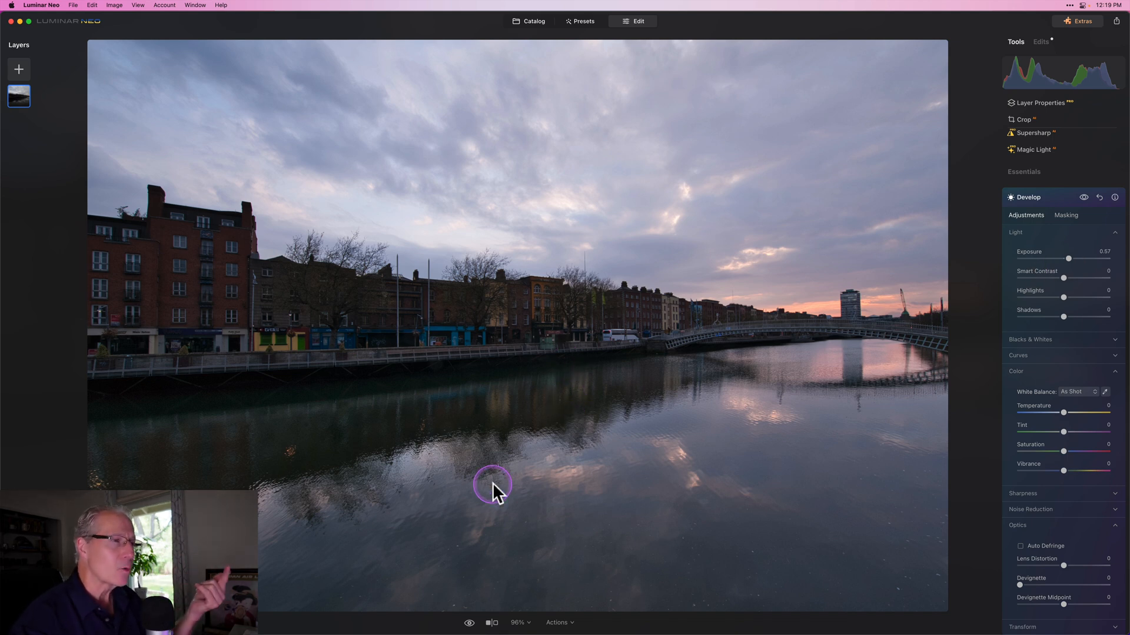
{"action": "mouse_move", "coordinate": [320, 437]}
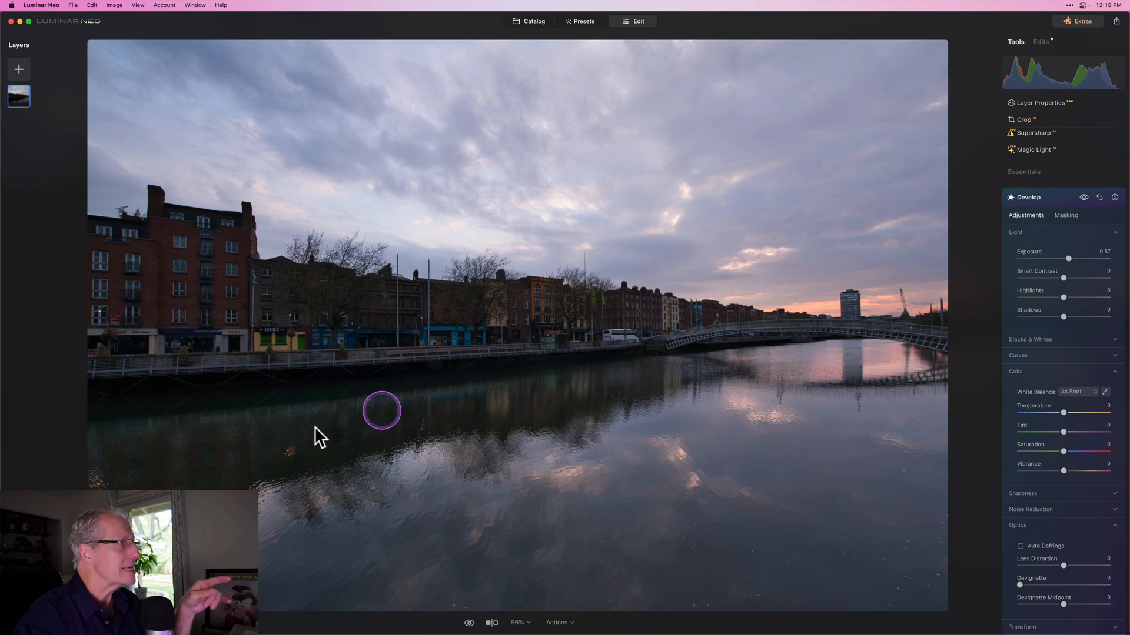
{"action": "mouse_move", "coordinate": [538, 447]}
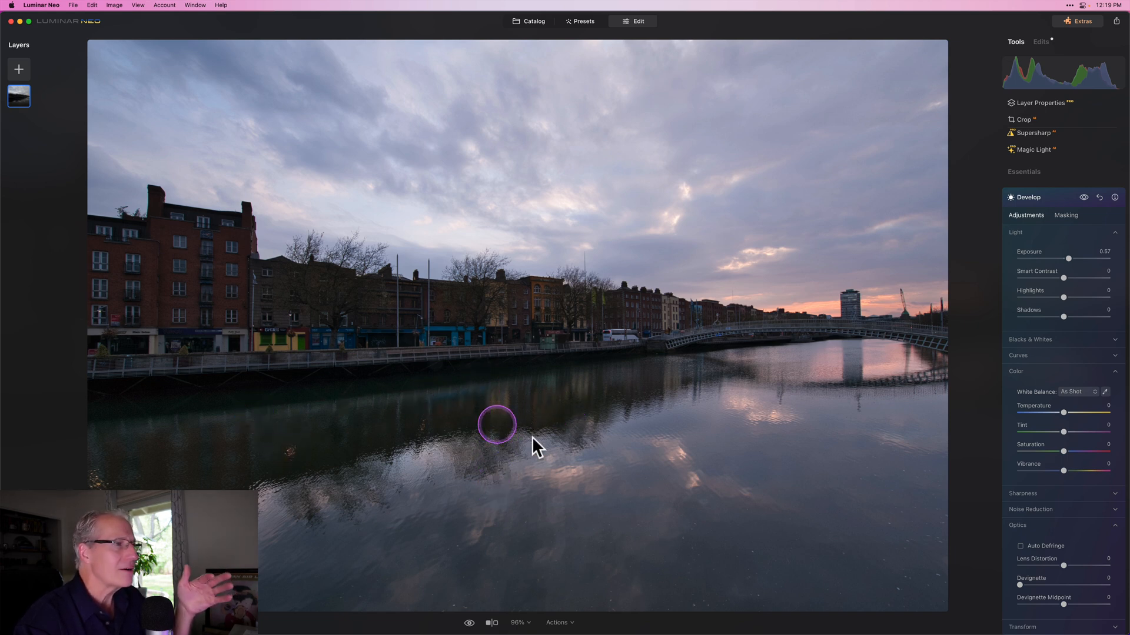
{"action": "mouse_move", "coordinate": [679, 539]}
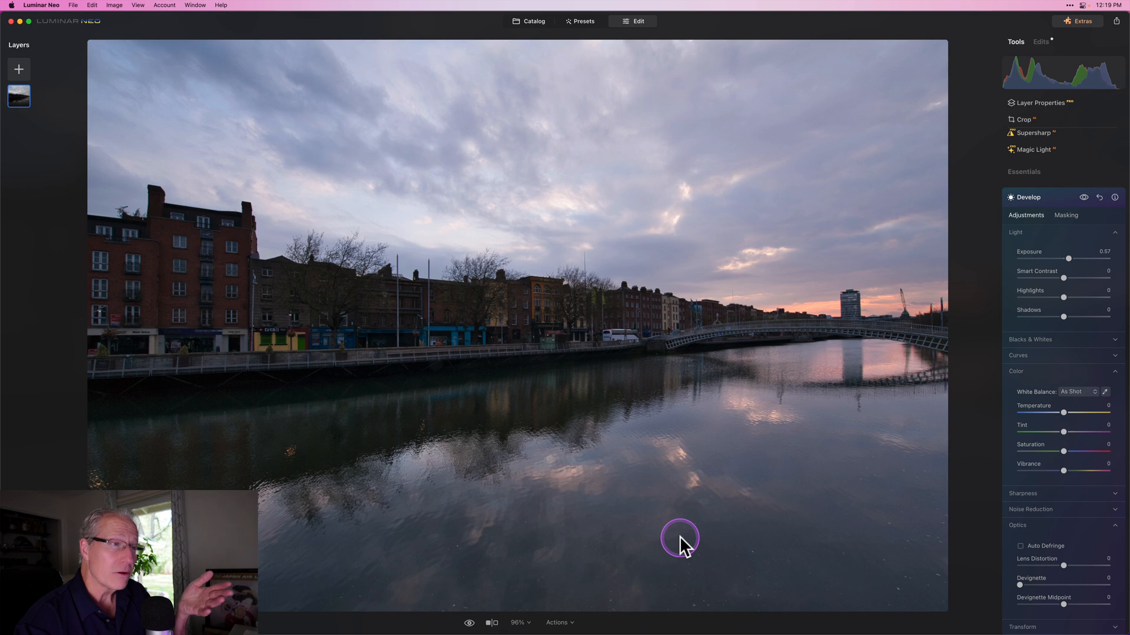
{"action": "mouse_move", "coordinate": [682, 545]}
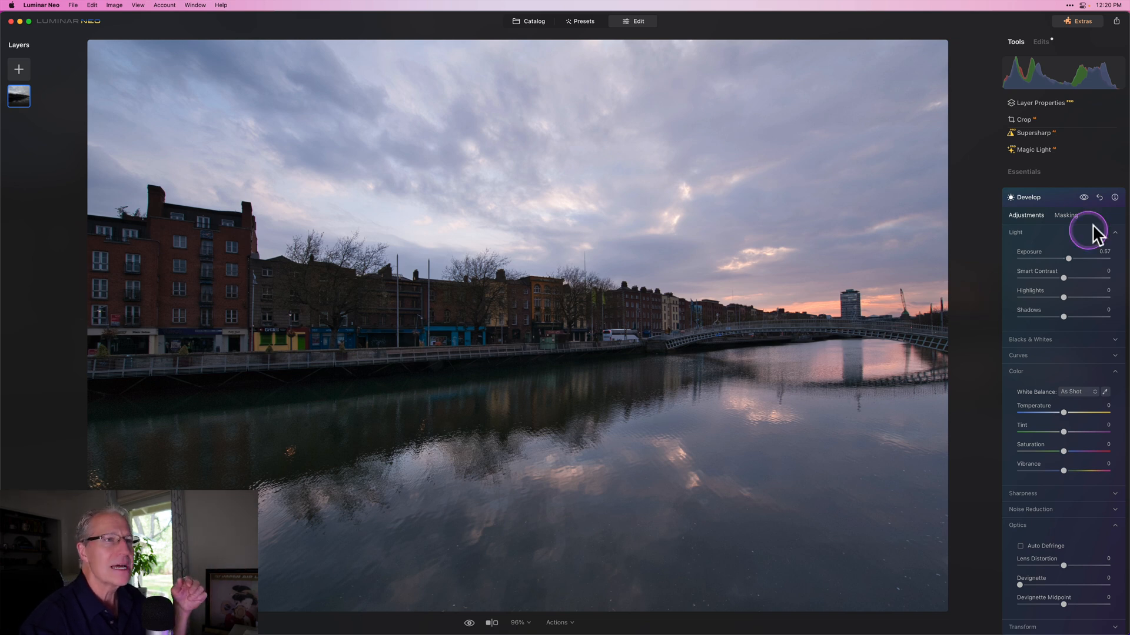
- Reset the Develop adjustments to zero and return to the Masking tab's mask type list
{"action": "left_click", "coordinate": [1100, 196]}
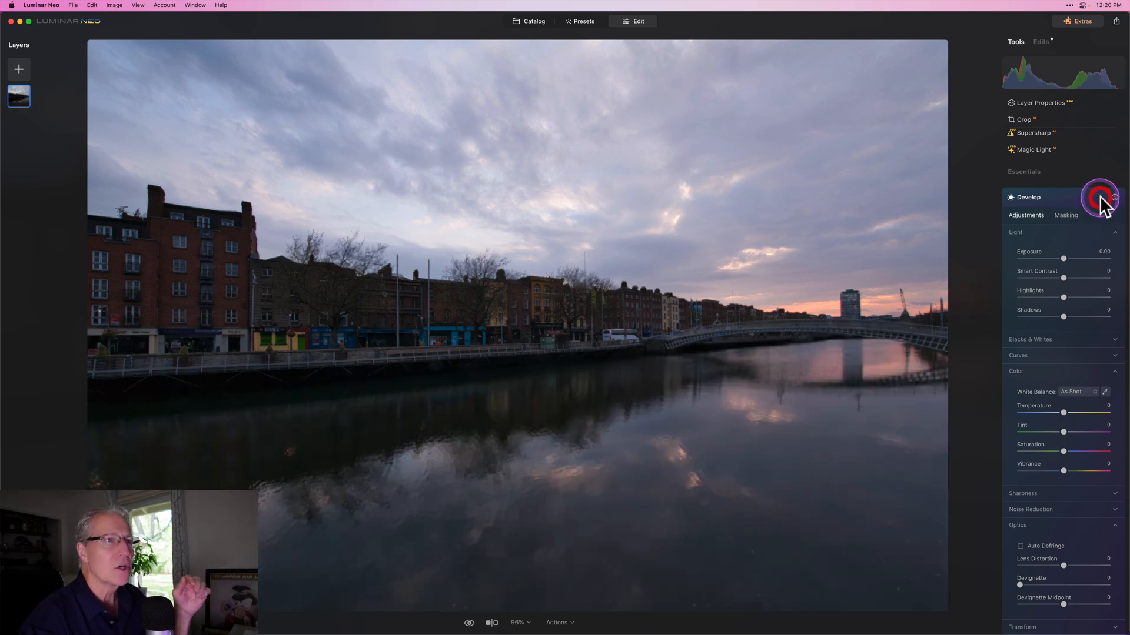
{"action": "left_click", "coordinate": [1066, 215]}
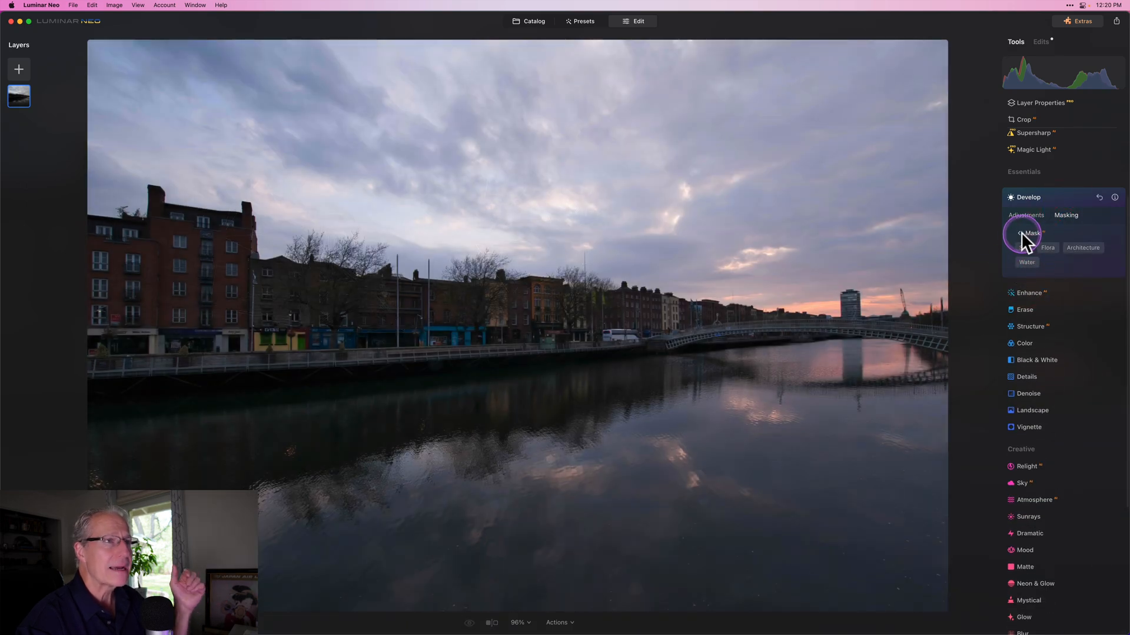
{"action": "left_click", "coordinate": [1025, 234]}
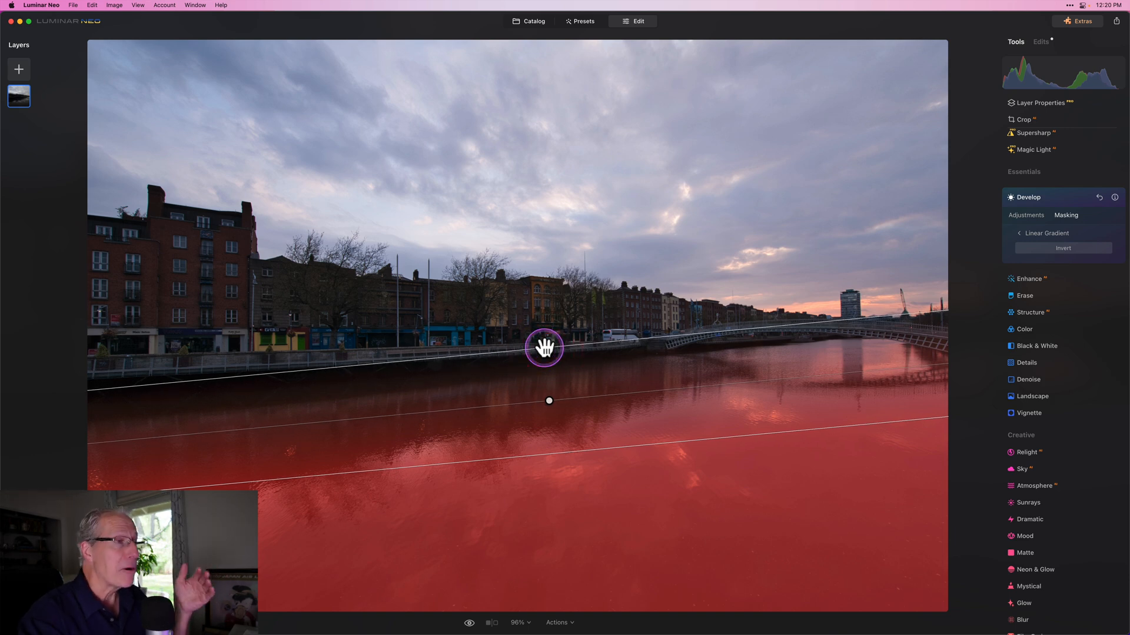
{"action": "mouse_move", "coordinate": [576, 372]}
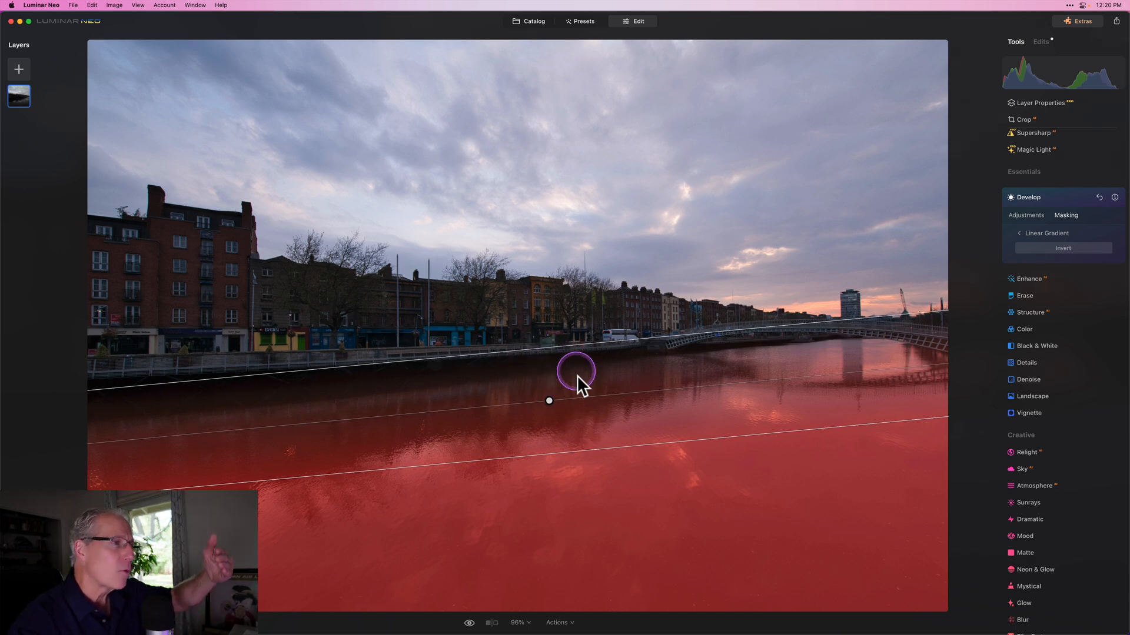
{"action": "mouse_move", "coordinate": [607, 561]}
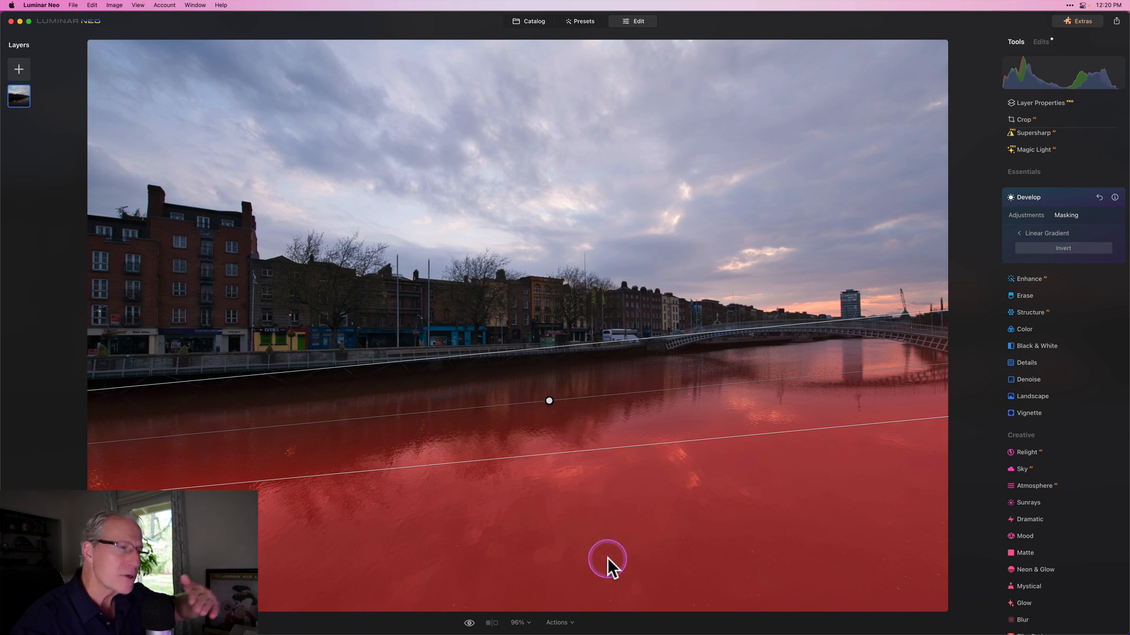
{"action": "mouse_move", "coordinate": [594, 438]}
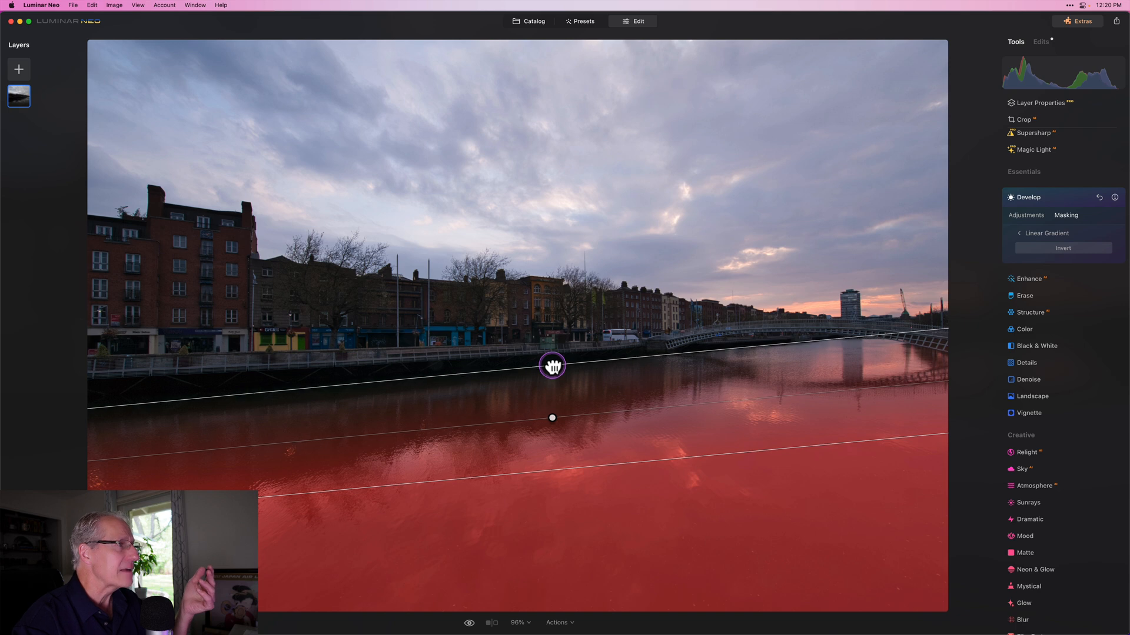
- Raise exposure on the masked river to about +0.57 and collapse Develop
{"action": "left_click", "coordinate": [1023, 215]}
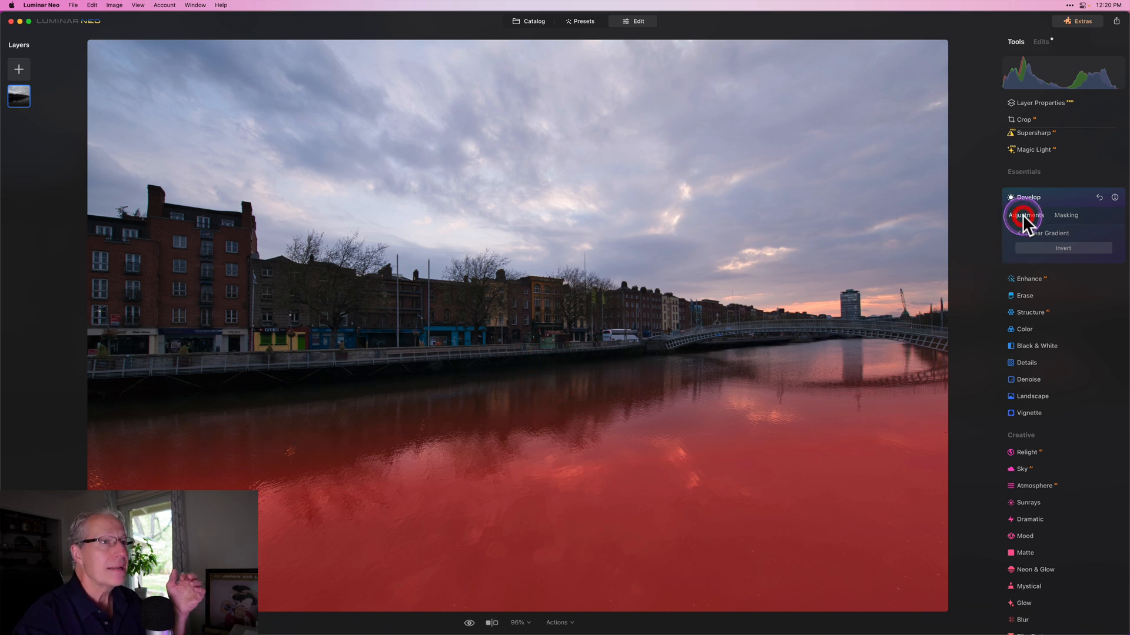
{"action": "left_click", "coordinate": [1023, 215]}
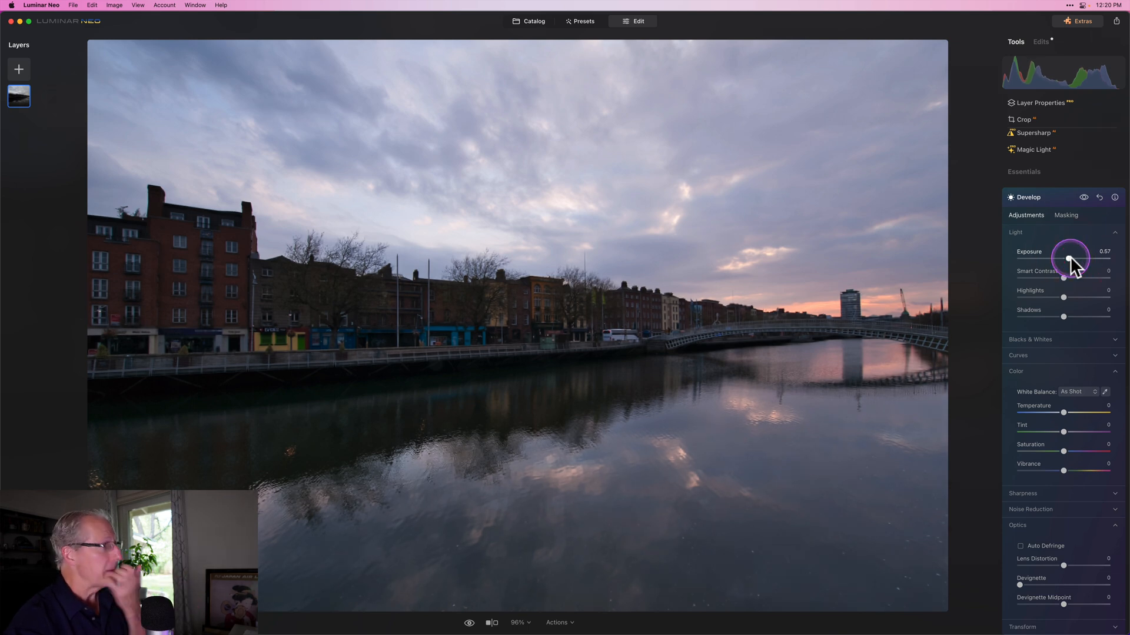
{"action": "mouse_move", "coordinate": [745, 423]}
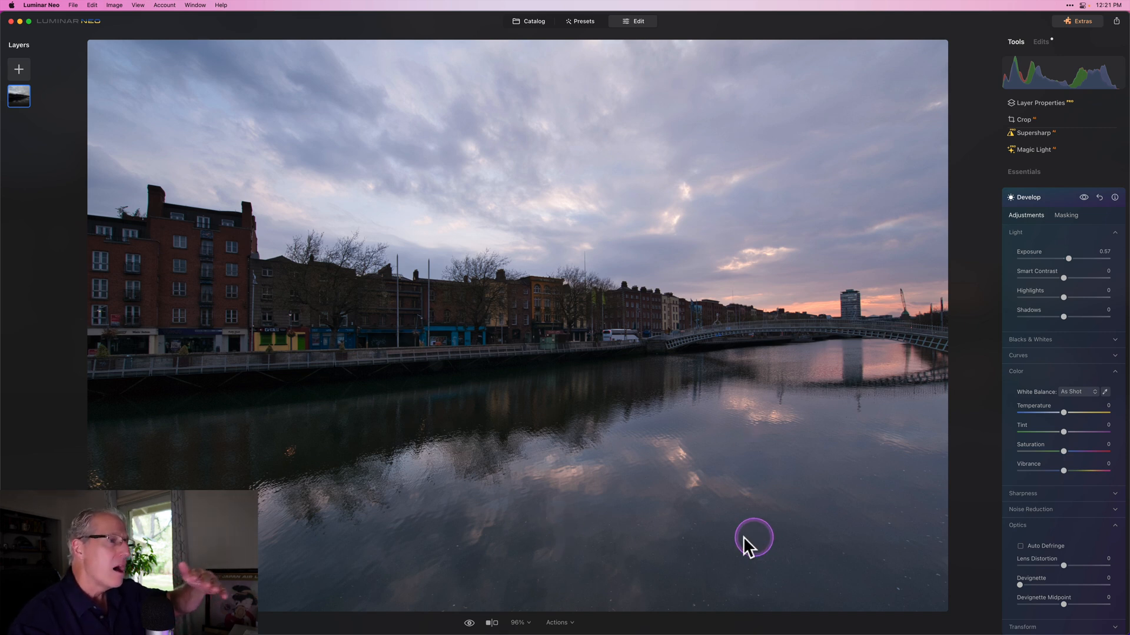
{"action": "mouse_move", "coordinate": [646, 484]}
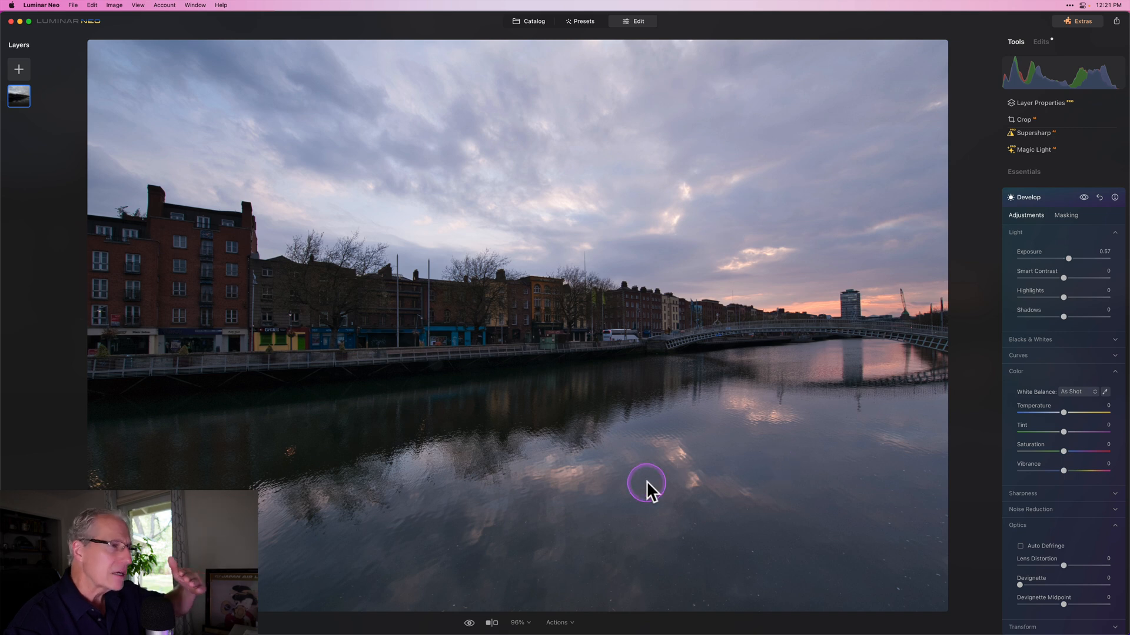
{"action": "mouse_move", "coordinate": [476, 418]}
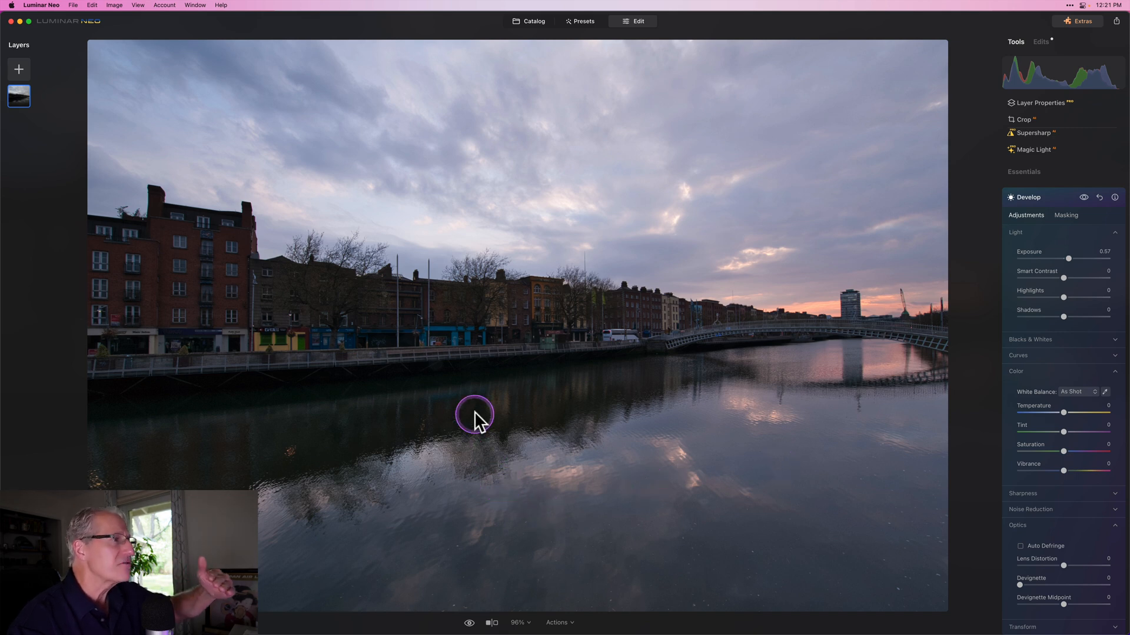
{"action": "mouse_move", "coordinate": [466, 395]}
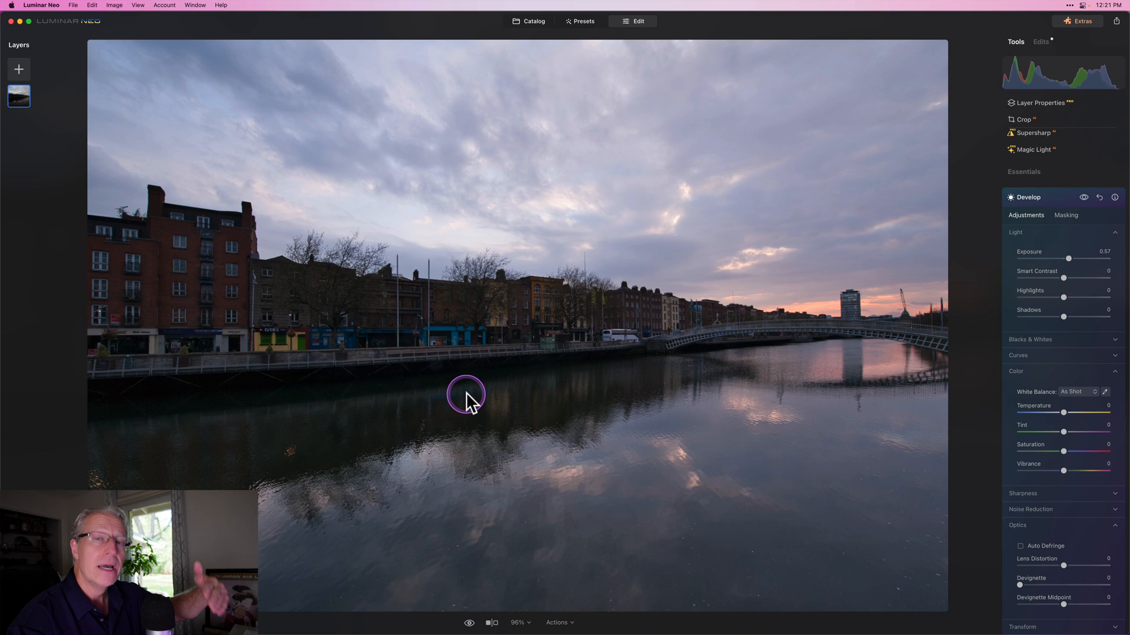
{"action": "mouse_move", "coordinate": [991, 281]}
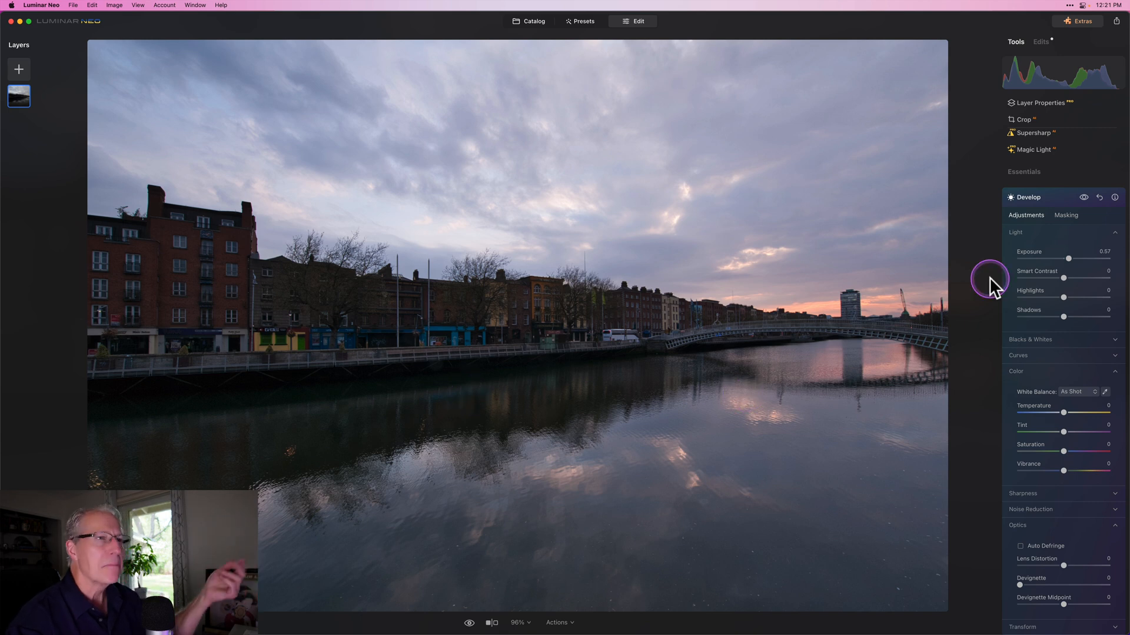
{"action": "left_click", "coordinate": [1029, 198]}
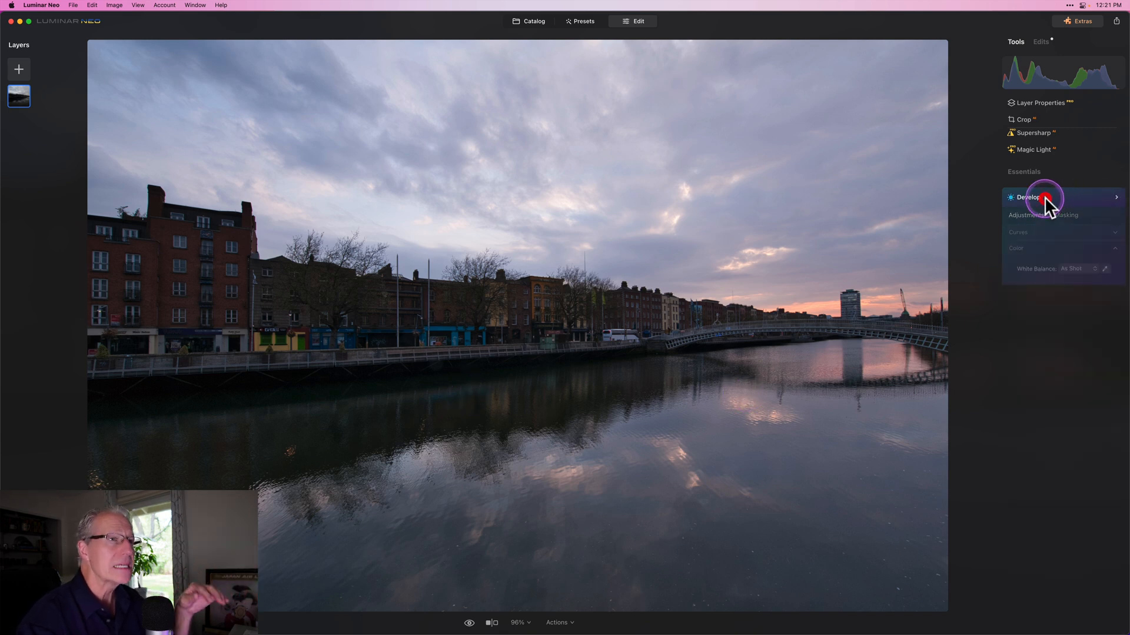
{"action": "left_click", "coordinate": [1028, 196]}
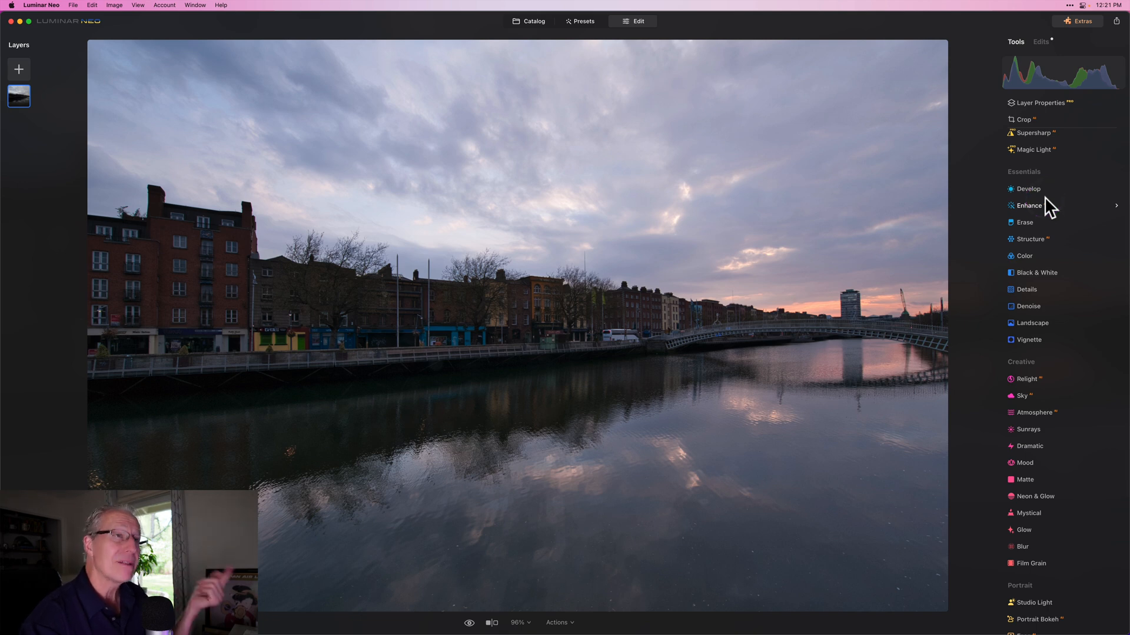
- Reopen Develop and apply a Mask AI selection of the sky only
{"action": "left_click", "coordinate": [1027, 189]}
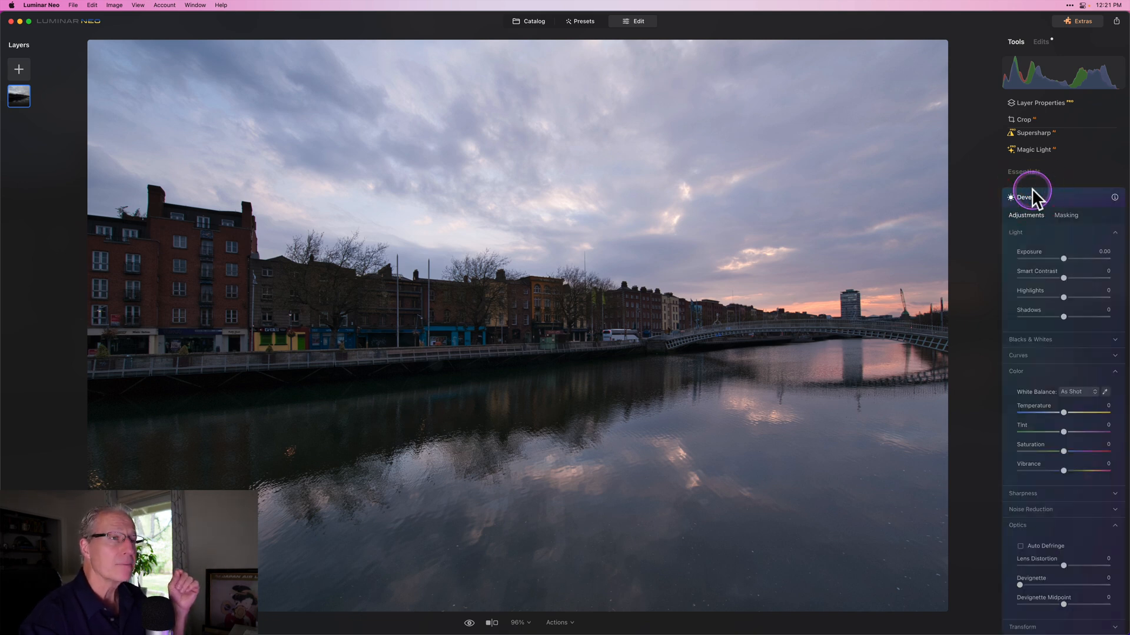
{"action": "left_click", "coordinate": [1066, 215]}
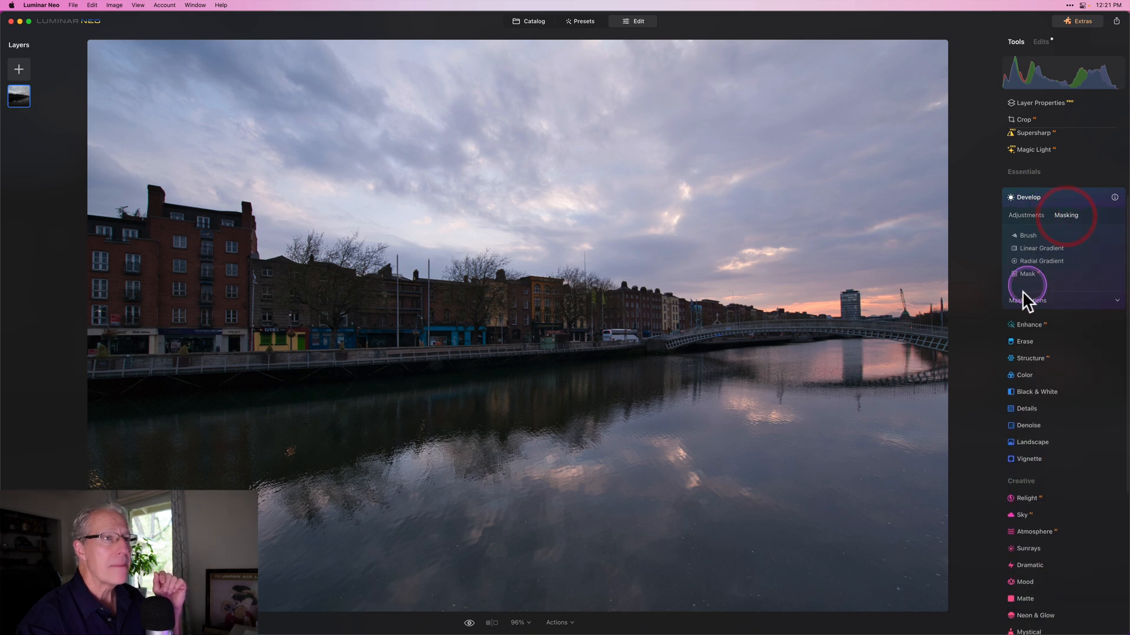
{"action": "left_click", "coordinate": [1026, 273]}
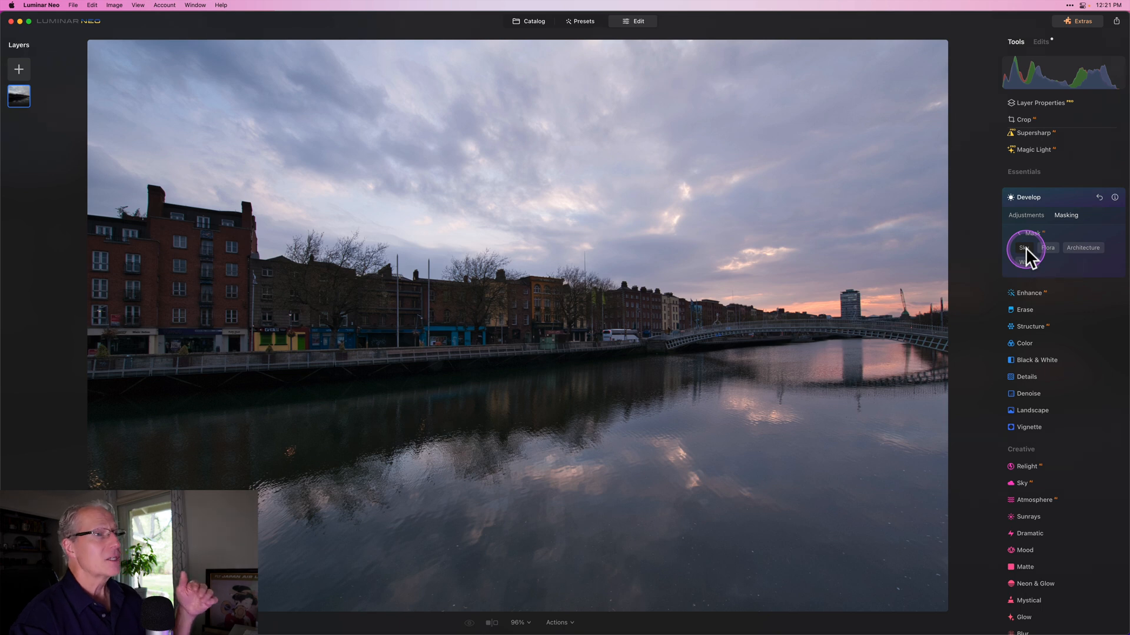
{"action": "left_click", "coordinate": [1023, 247]}
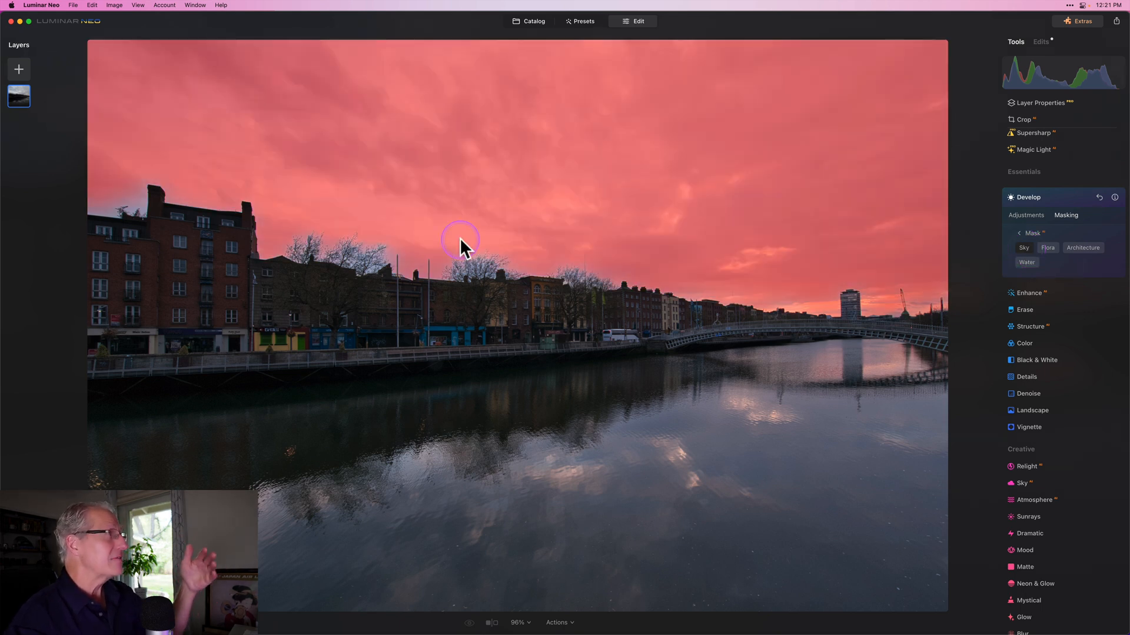
{"action": "mouse_move", "coordinate": [151, 206]}
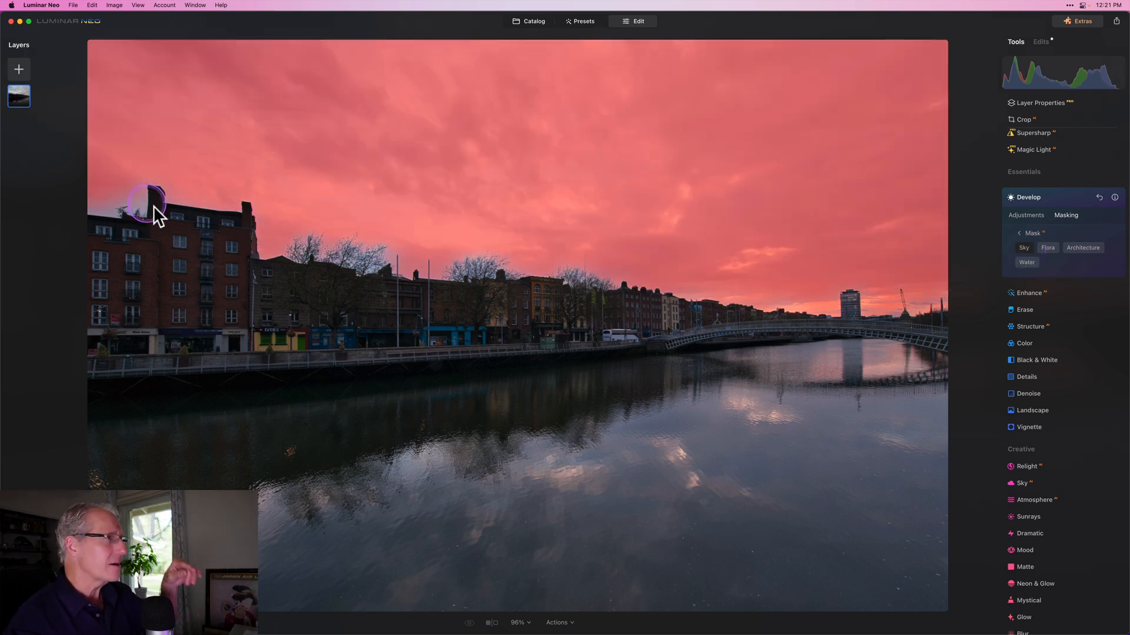
{"action": "mouse_move", "coordinate": [527, 276]}
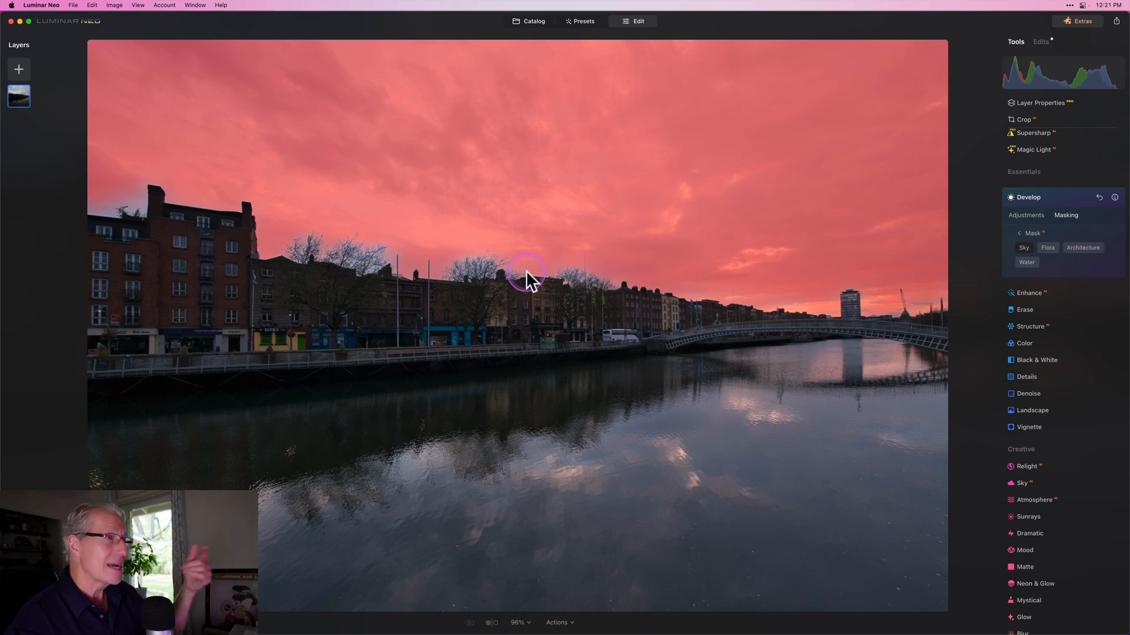
{"action": "mouse_move", "coordinate": [482, 277]}
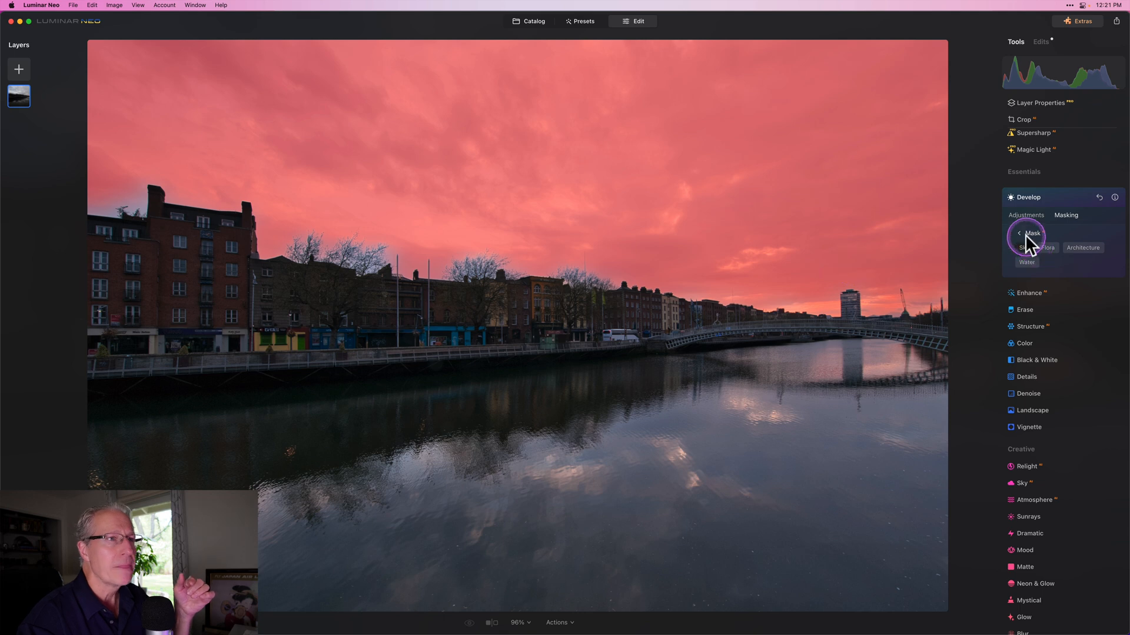
{"action": "left_click", "coordinate": [1026, 215]}
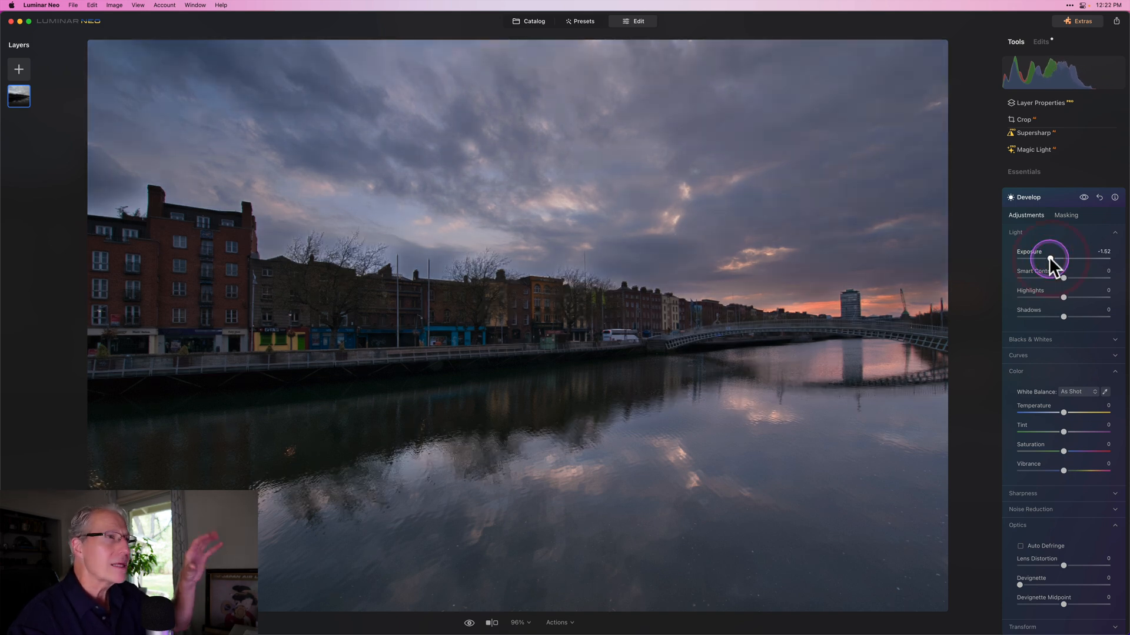
{"action": "mouse_move", "coordinate": [668, 323]}
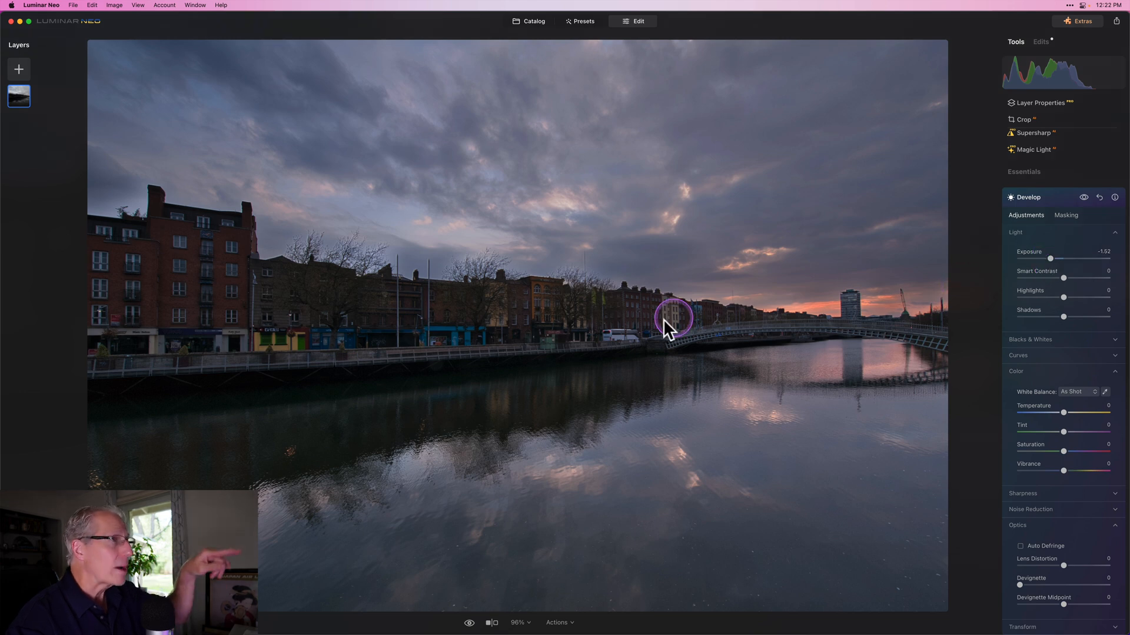
{"action": "mouse_move", "coordinate": [1051, 261]}
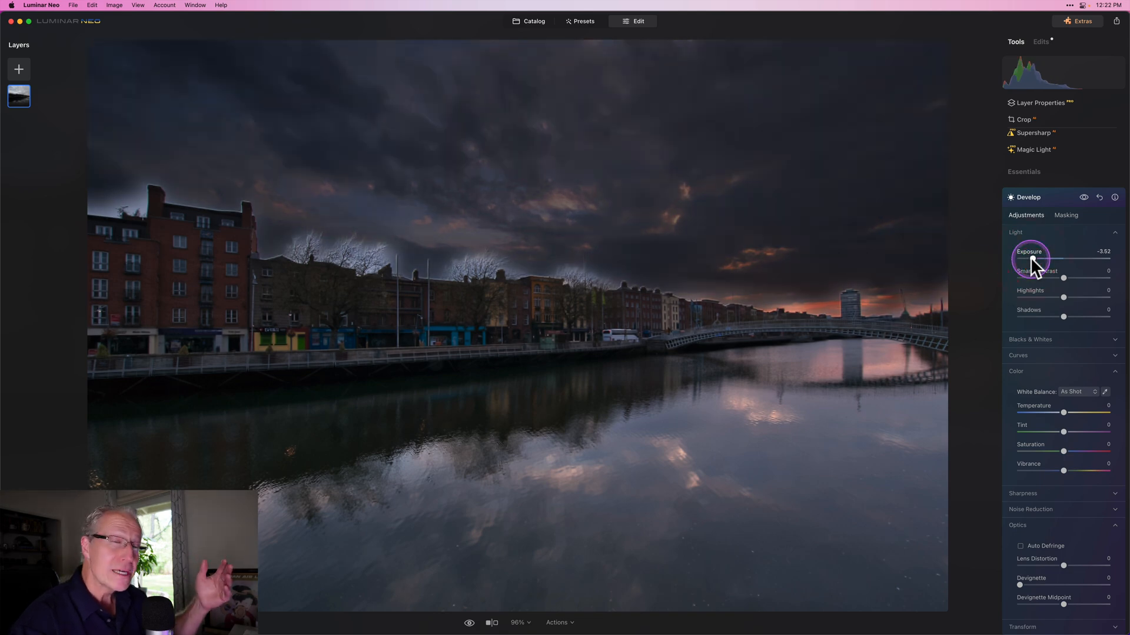
{"action": "mouse_move", "coordinate": [1032, 262]}
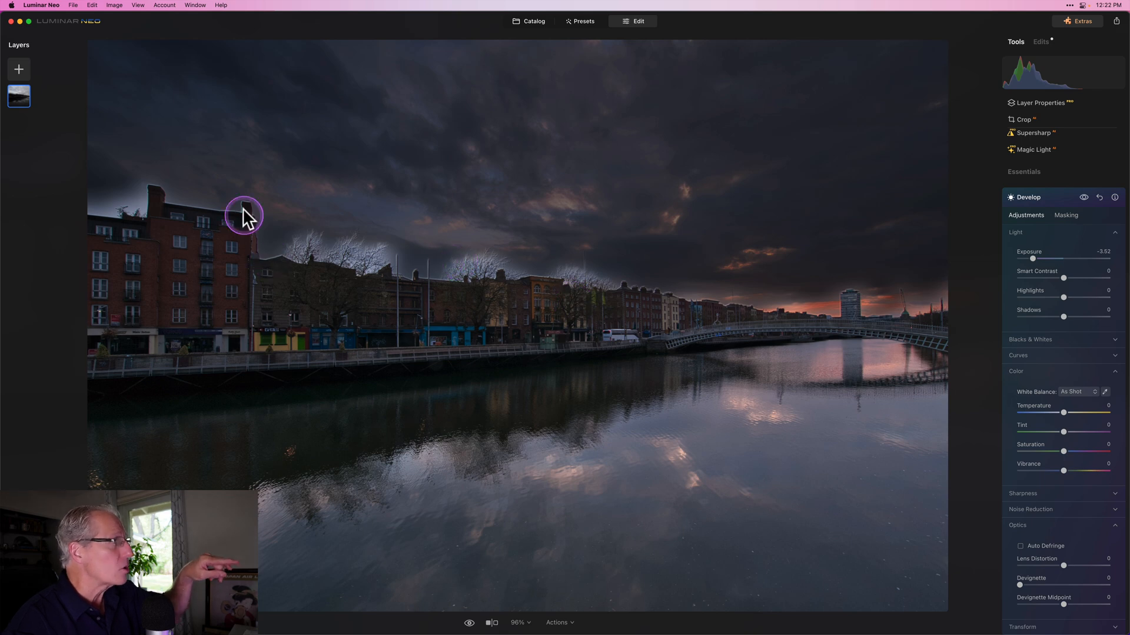
{"action": "mouse_move", "coordinate": [576, 270]}
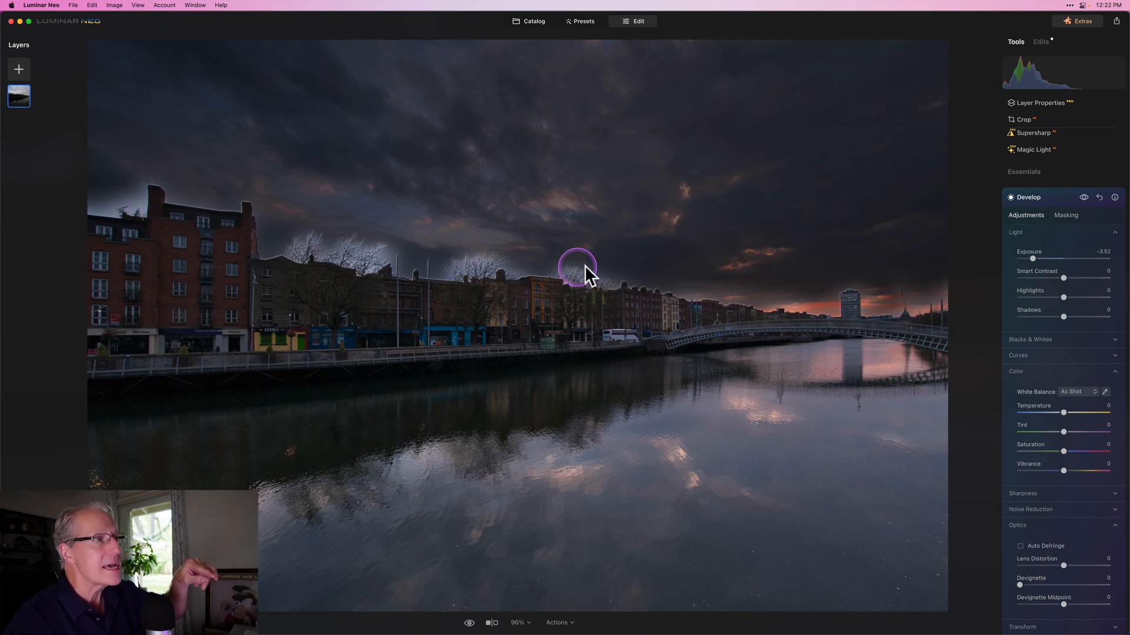
{"action": "mouse_move", "coordinate": [861, 328]}
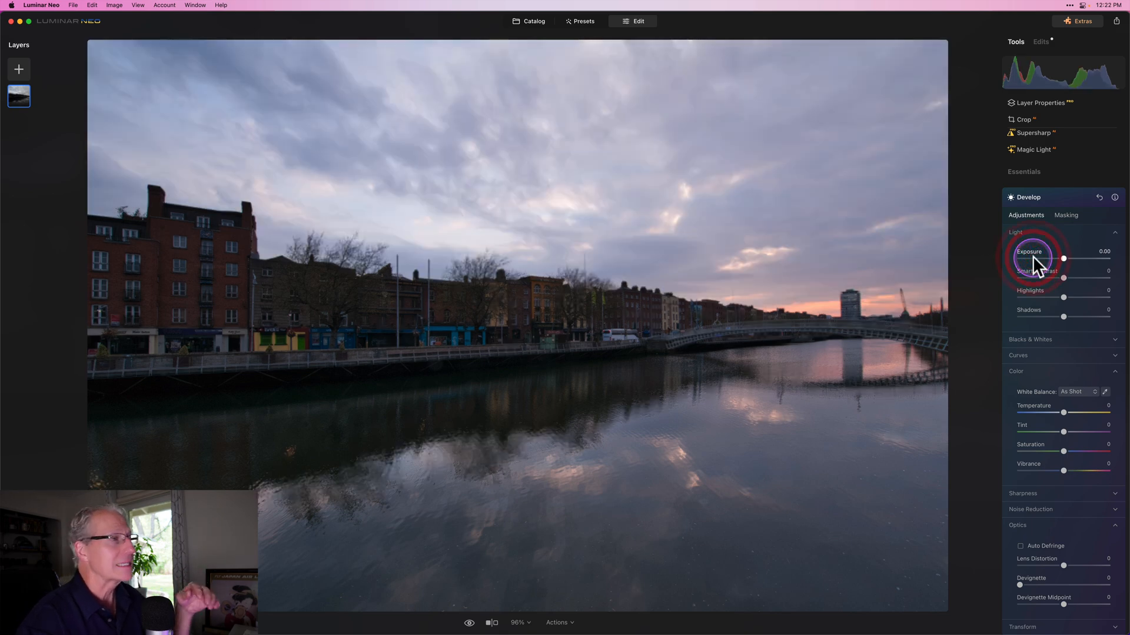
- Clear the Mask AI sky selection and start a Linear Gradient mask over the sky
{"action": "left_click", "coordinate": [1066, 215]}
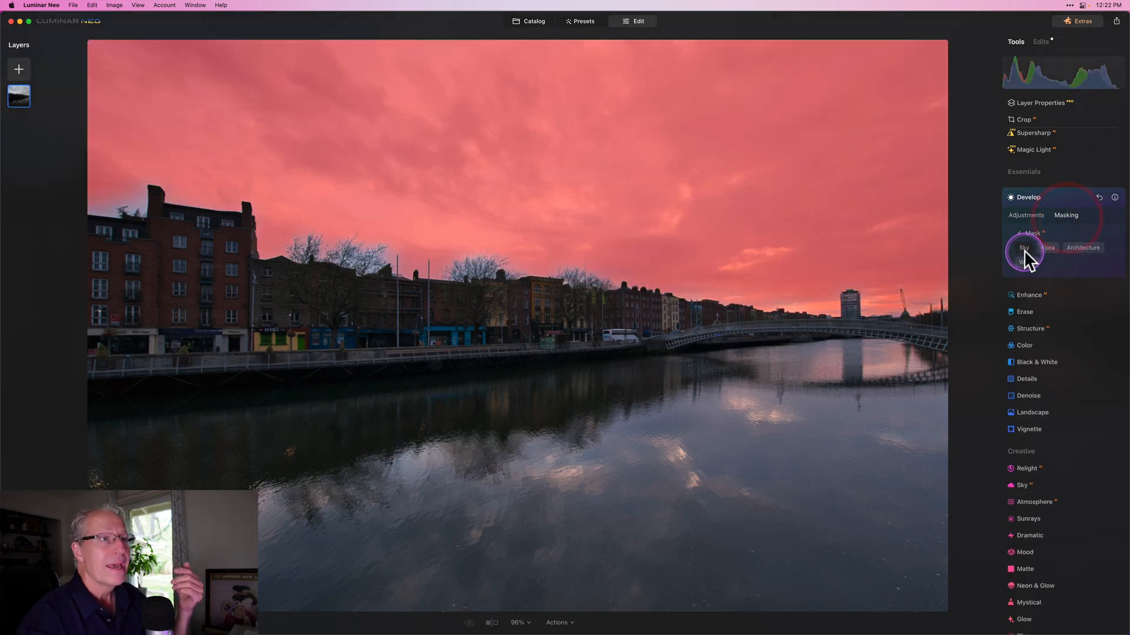
{"action": "left_click", "coordinate": [1024, 248]}
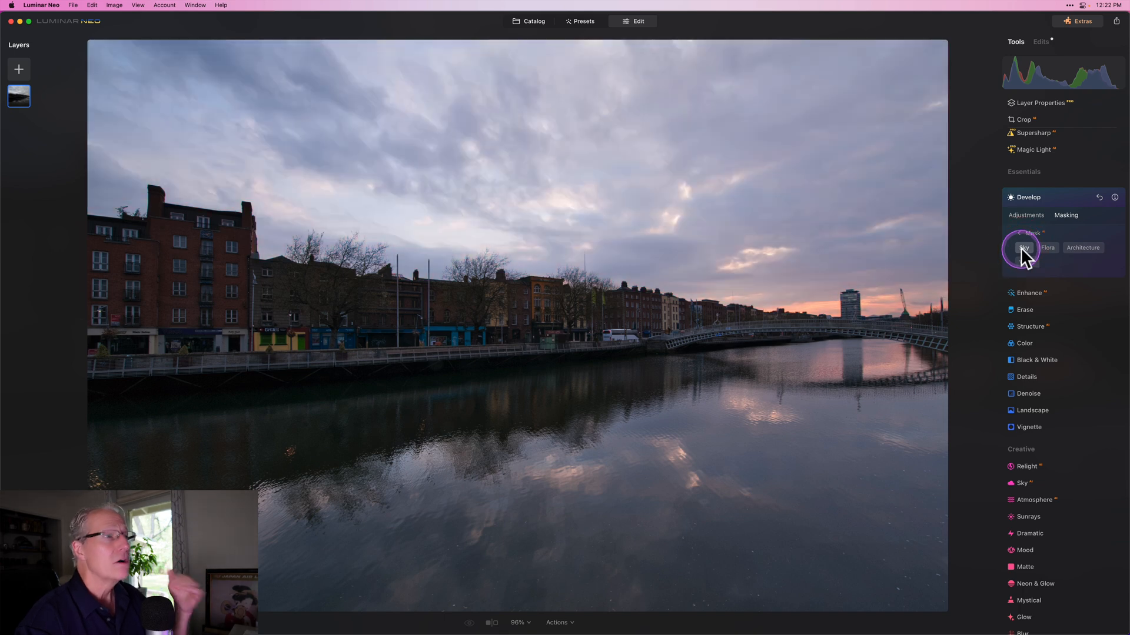
{"action": "mouse_move", "coordinate": [1017, 244]}
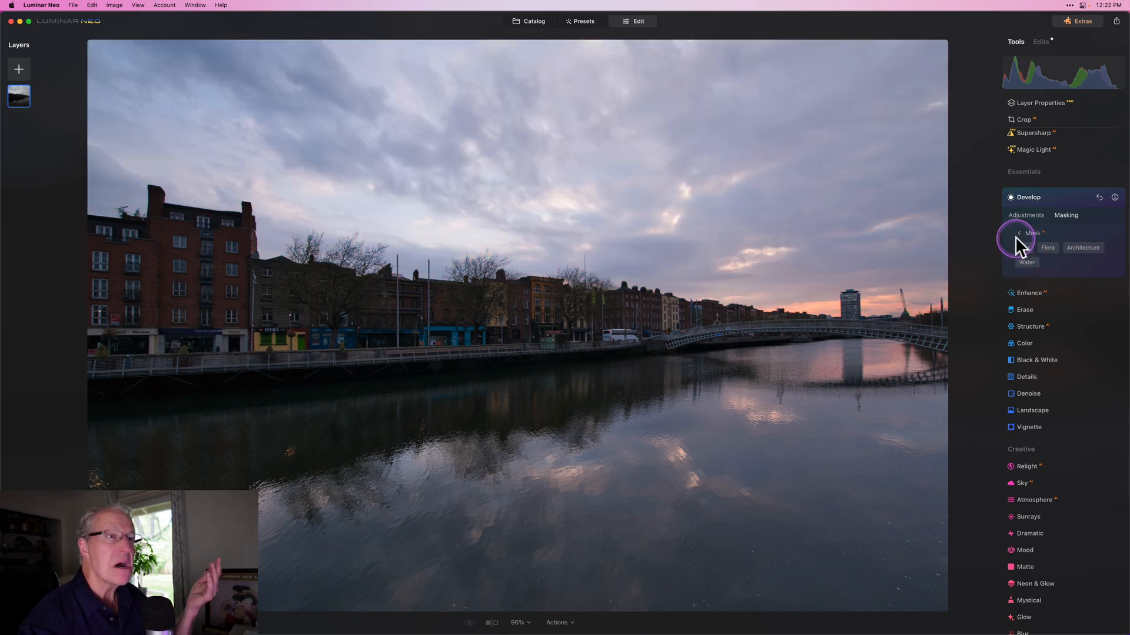
{"action": "mouse_move", "coordinate": [1022, 241]}
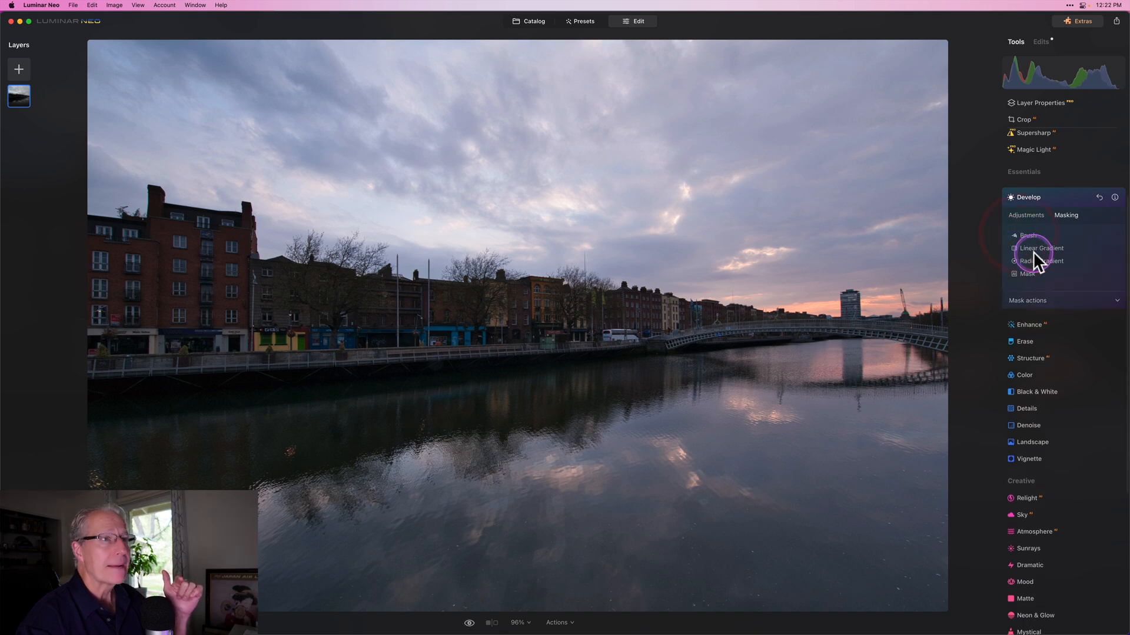
{"action": "left_click", "coordinate": [1040, 248]}
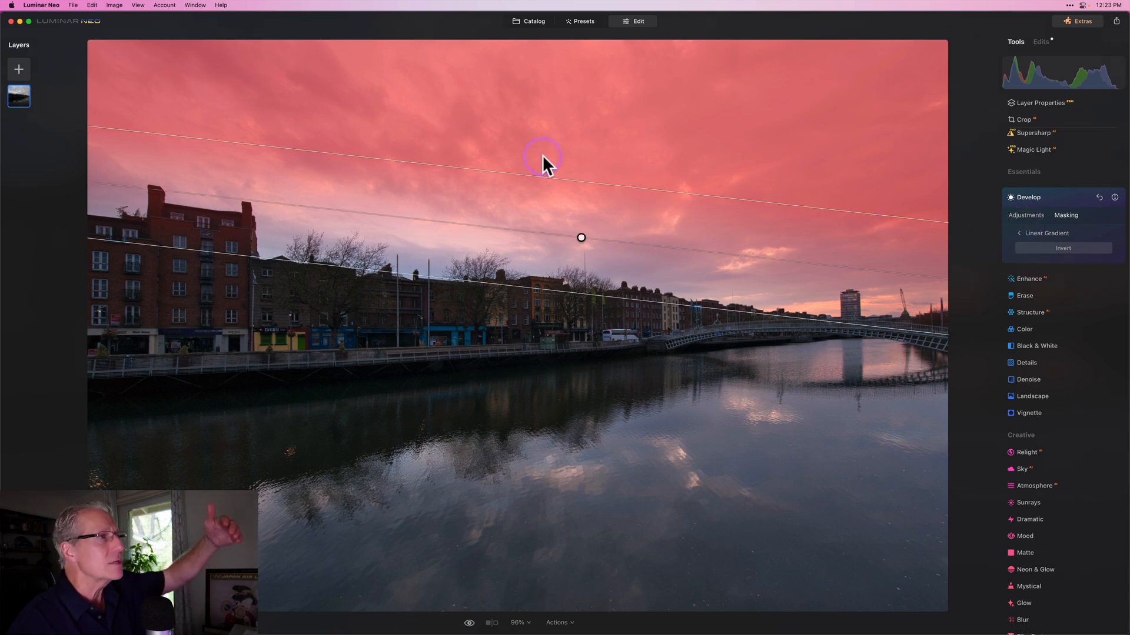
{"action": "mouse_move", "coordinate": [580, 97]}
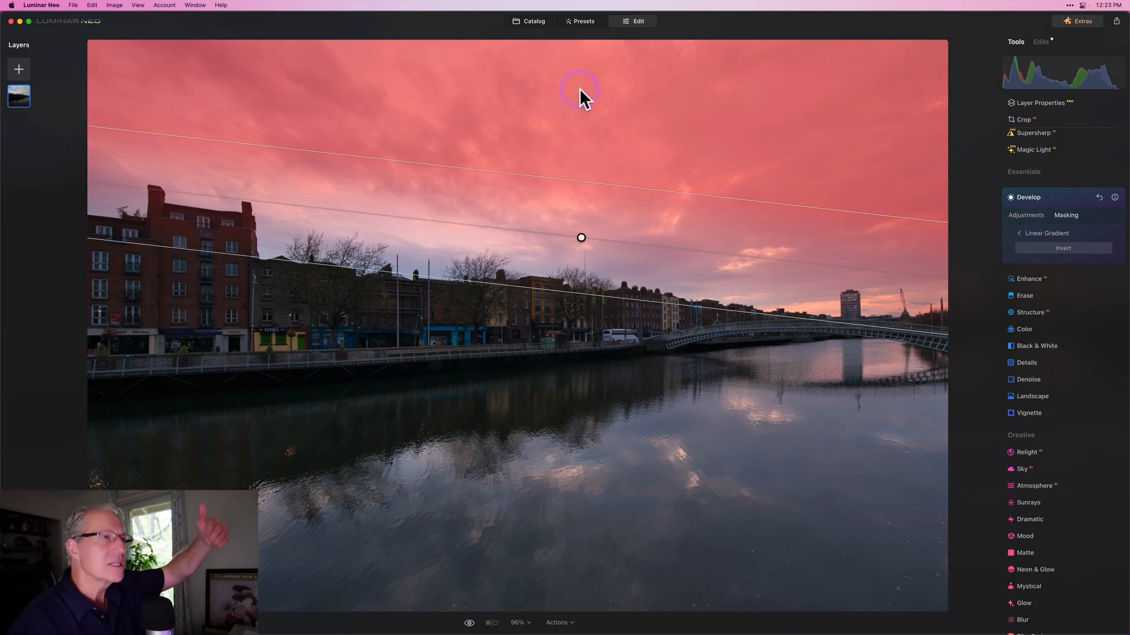
{"action": "mouse_move", "coordinate": [568, 183]}
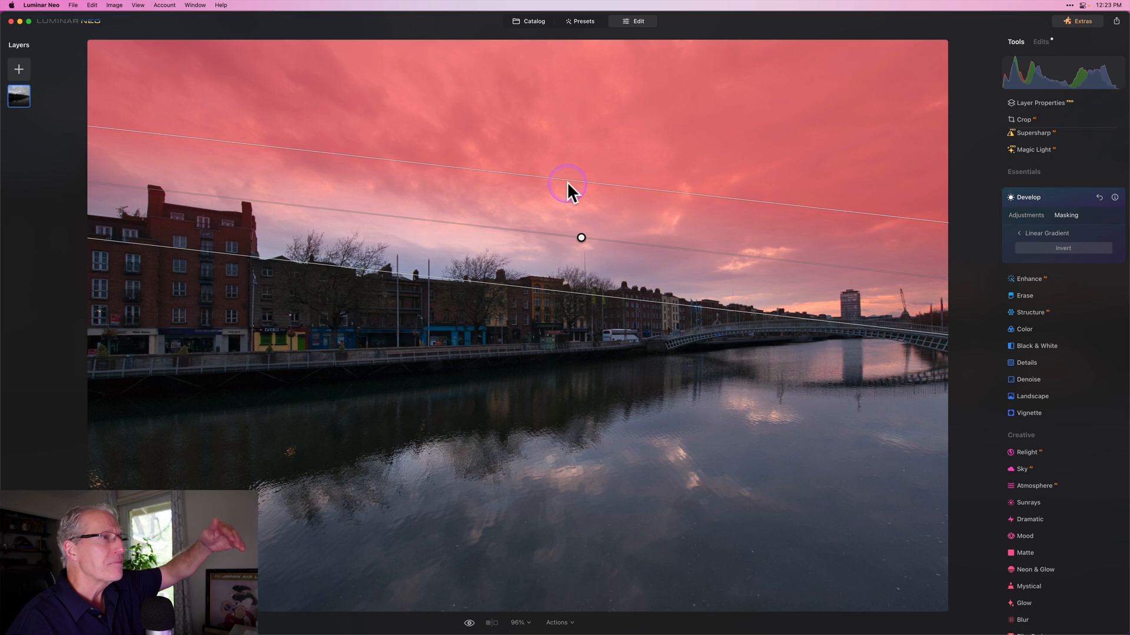
{"action": "mouse_move", "coordinate": [561, 258]}
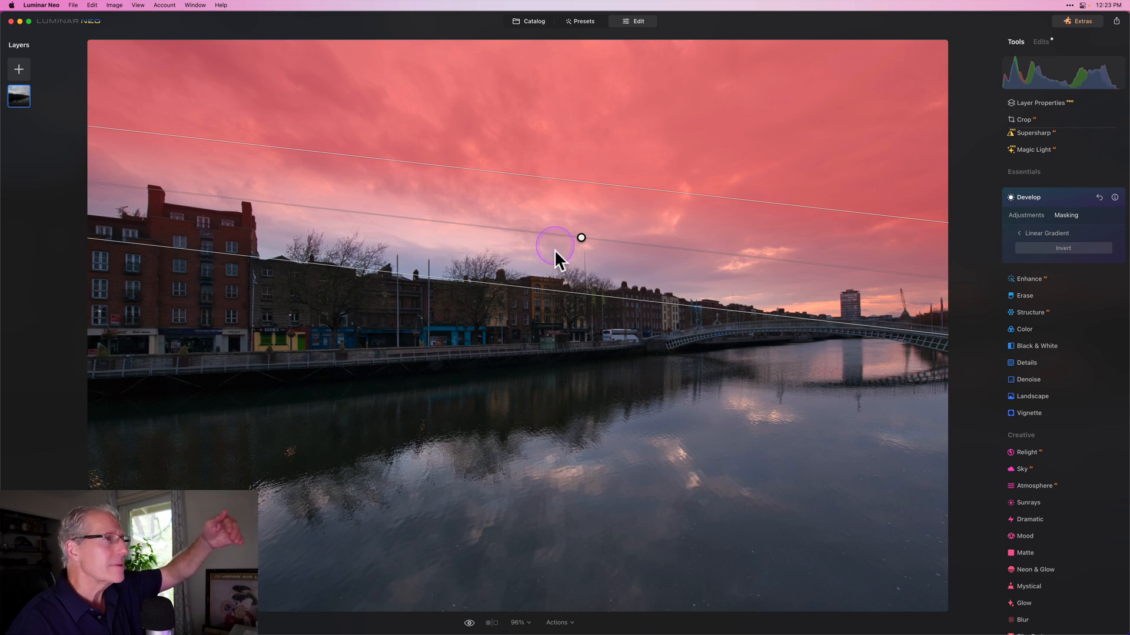
{"action": "mouse_move", "coordinate": [547, 296]}
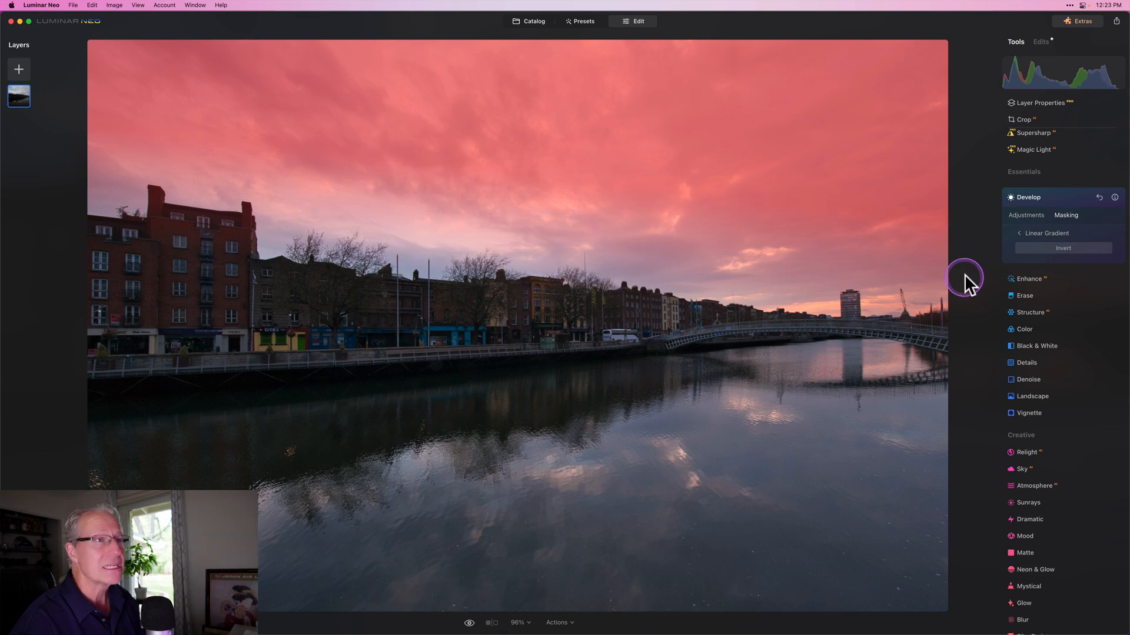
- Set exposure to about -1.05 on the gradient-masked sky and close Develop
{"action": "left_click", "coordinate": [1026, 215]}
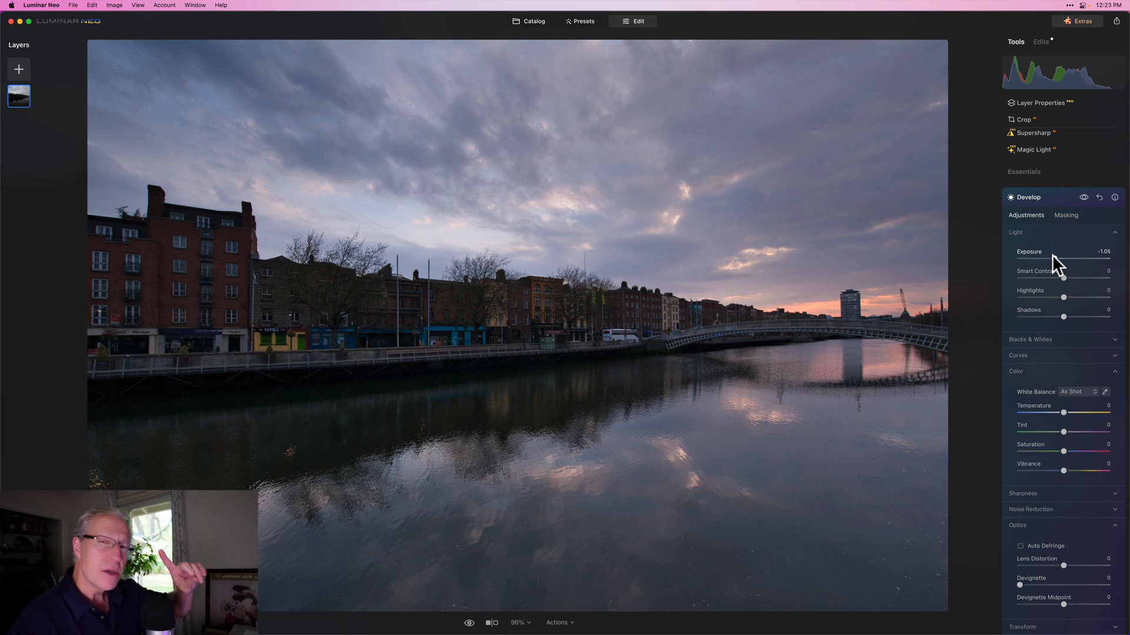
{"action": "mouse_move", "coordinate": [431, 272]}
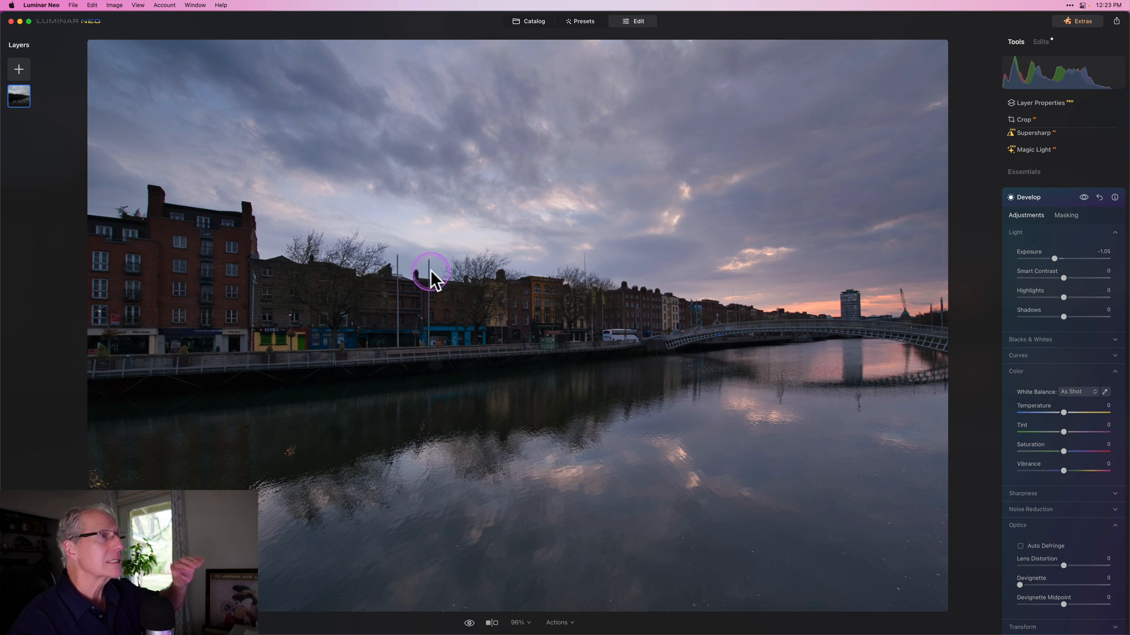
{"action": "mouse_move", "coordinate": [618, 157]}
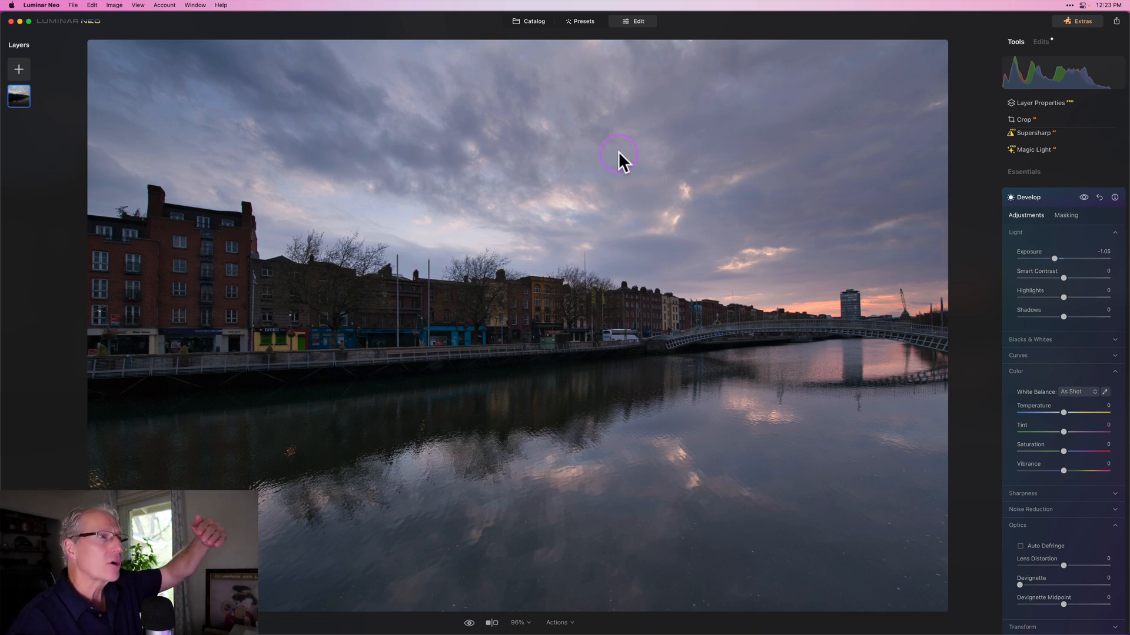
{"action": "mouse_move", "coordinate": [601, 263]}
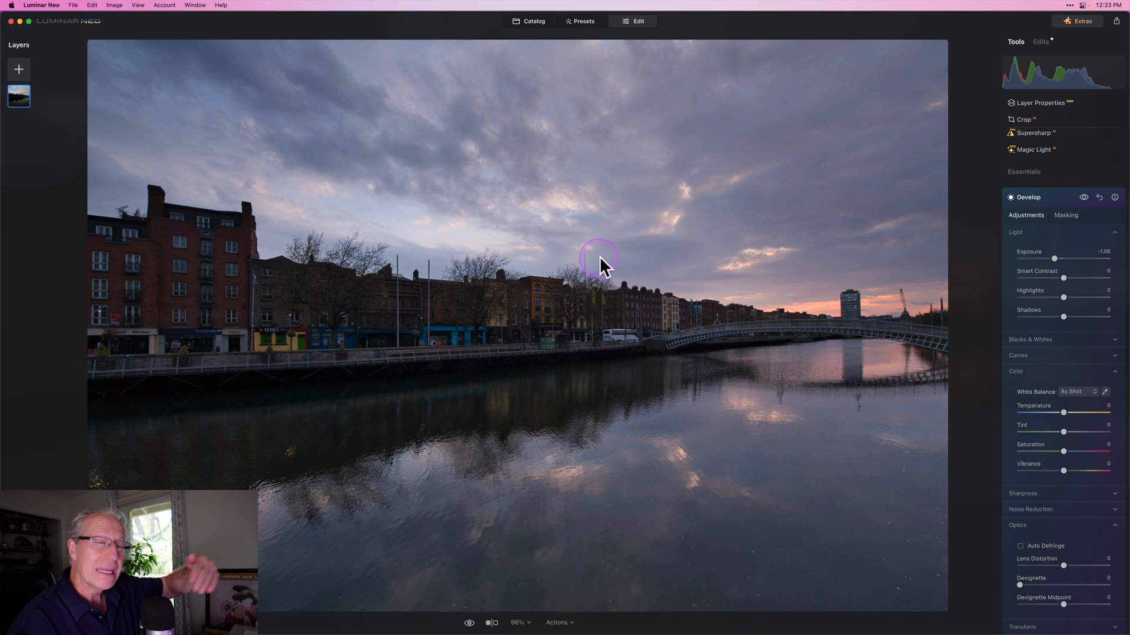
{"action": "mouse_move", "coordinate": [571, 275]}
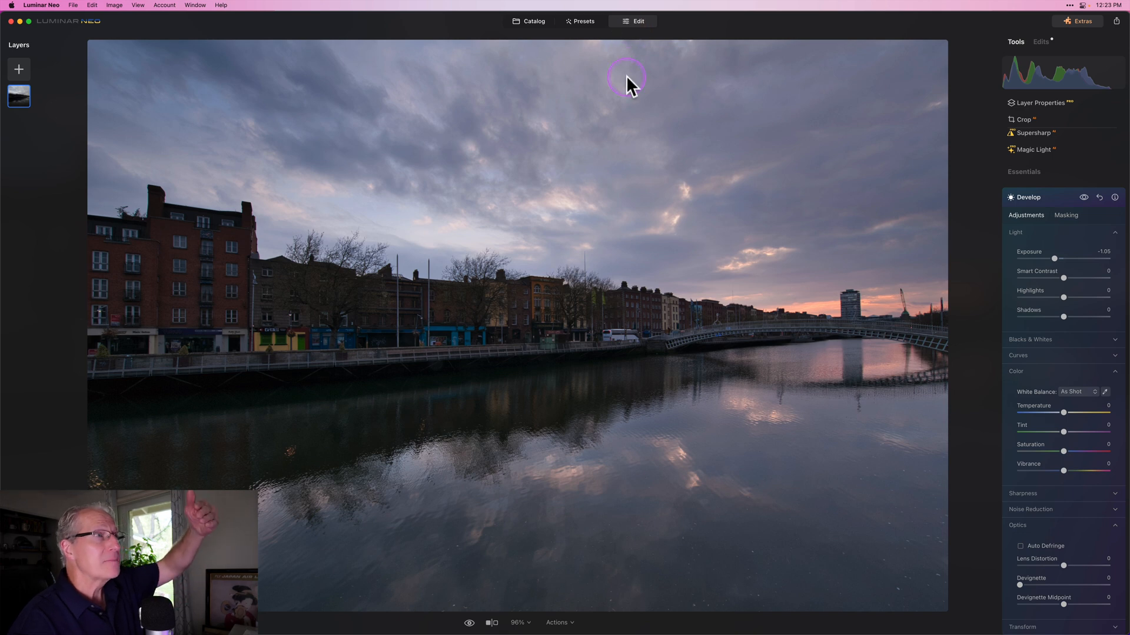
{"action": "mouse_move", "coordinate": [585, 263]}
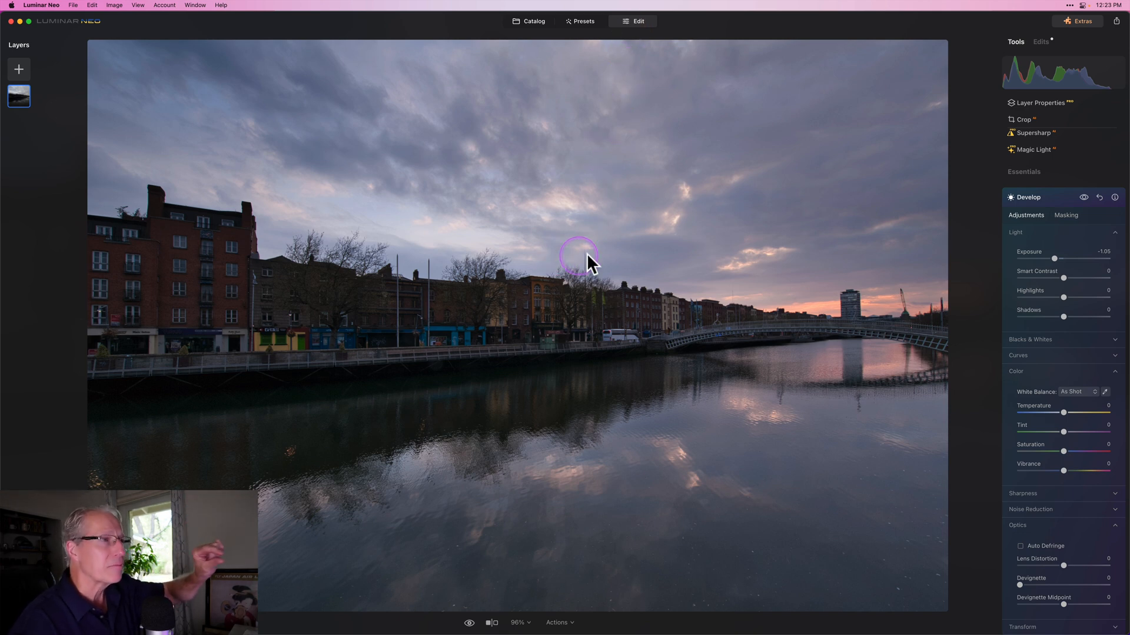
{"action": "mouse_move", "coordinate": [775, 302]}
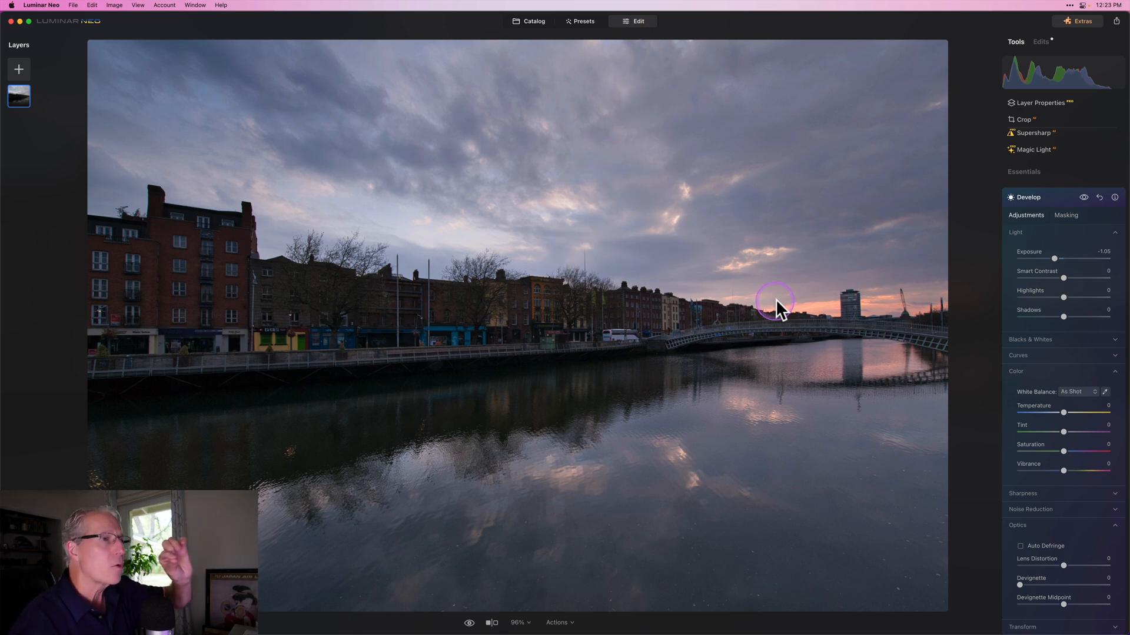
{"action": "mouse_move", "coordinate": [652, 302]}
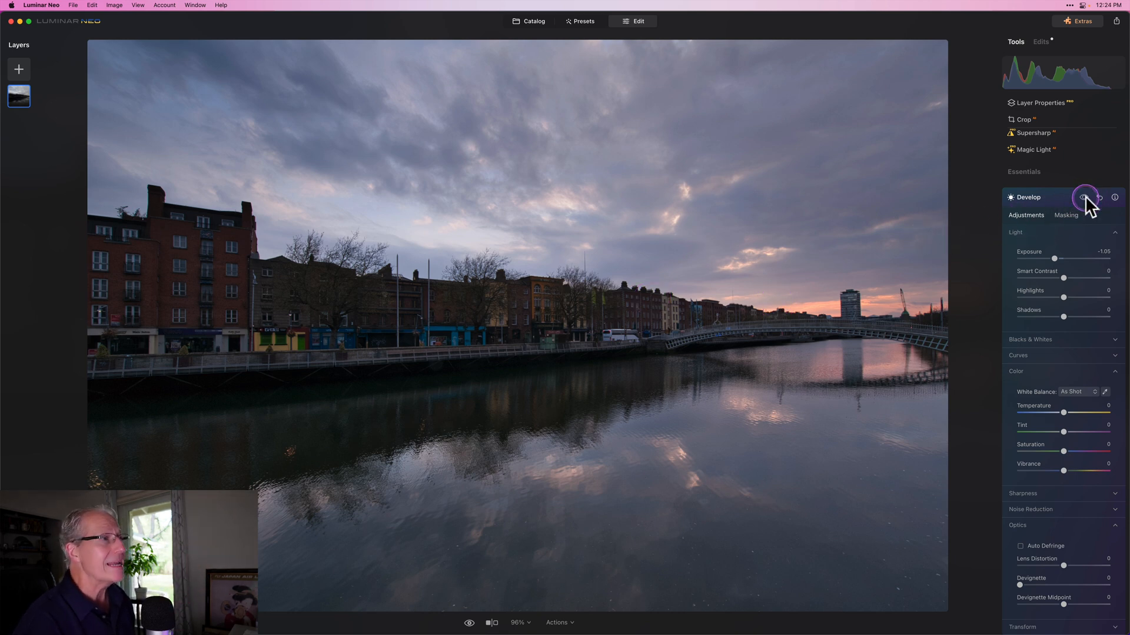
{"action": "left_click", "coordinate": [1083, 196]}
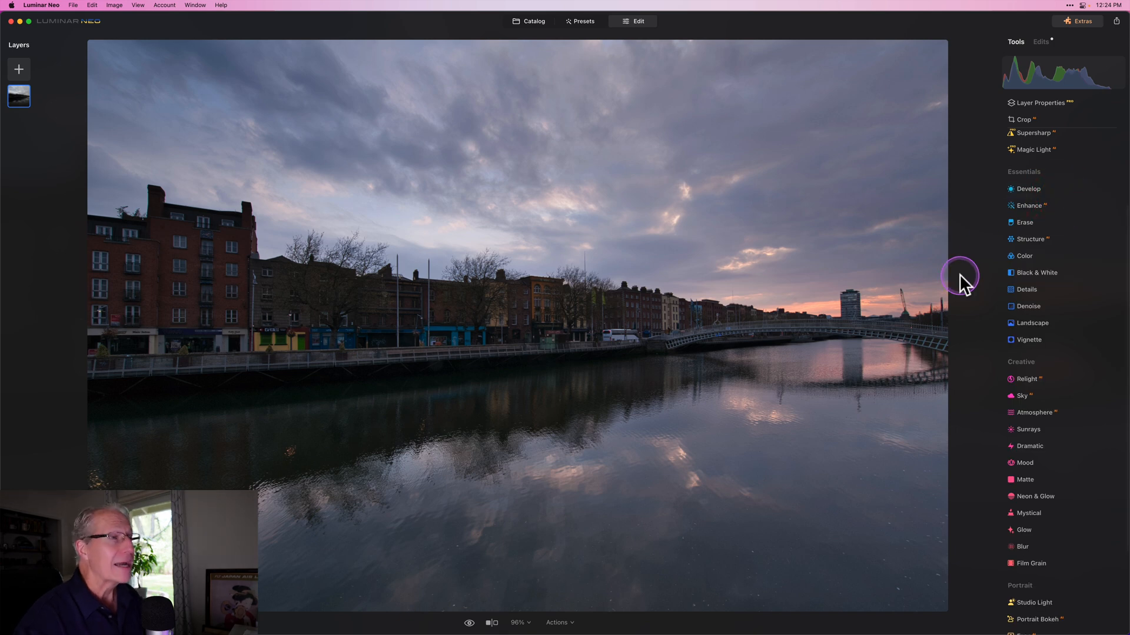
{"action": "mouse_move", "coordinate": [964, 283]}
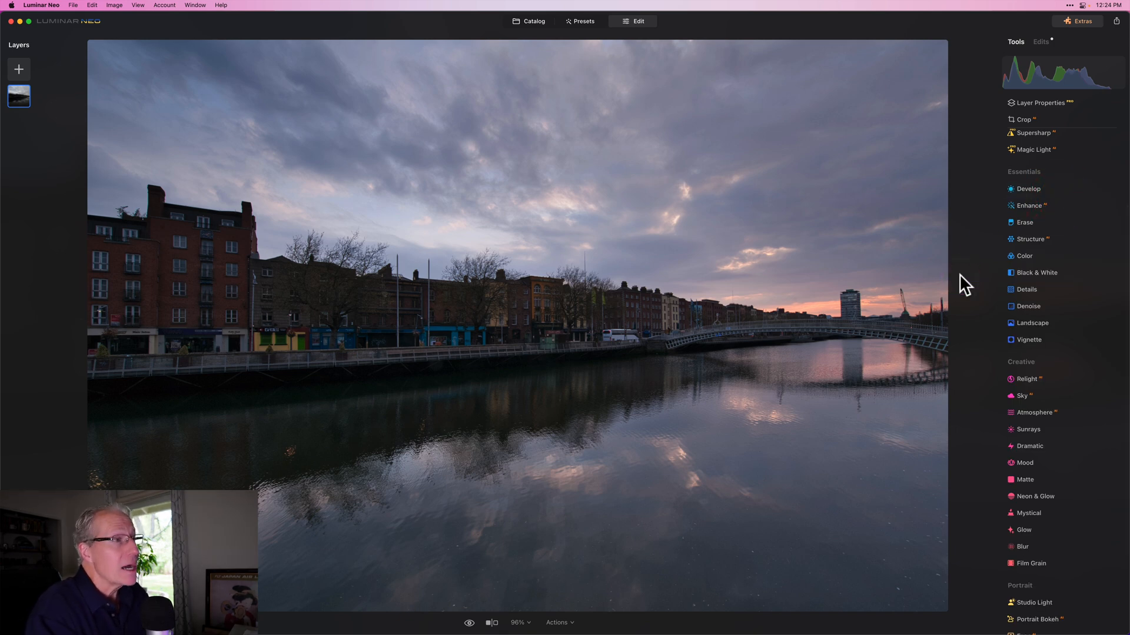